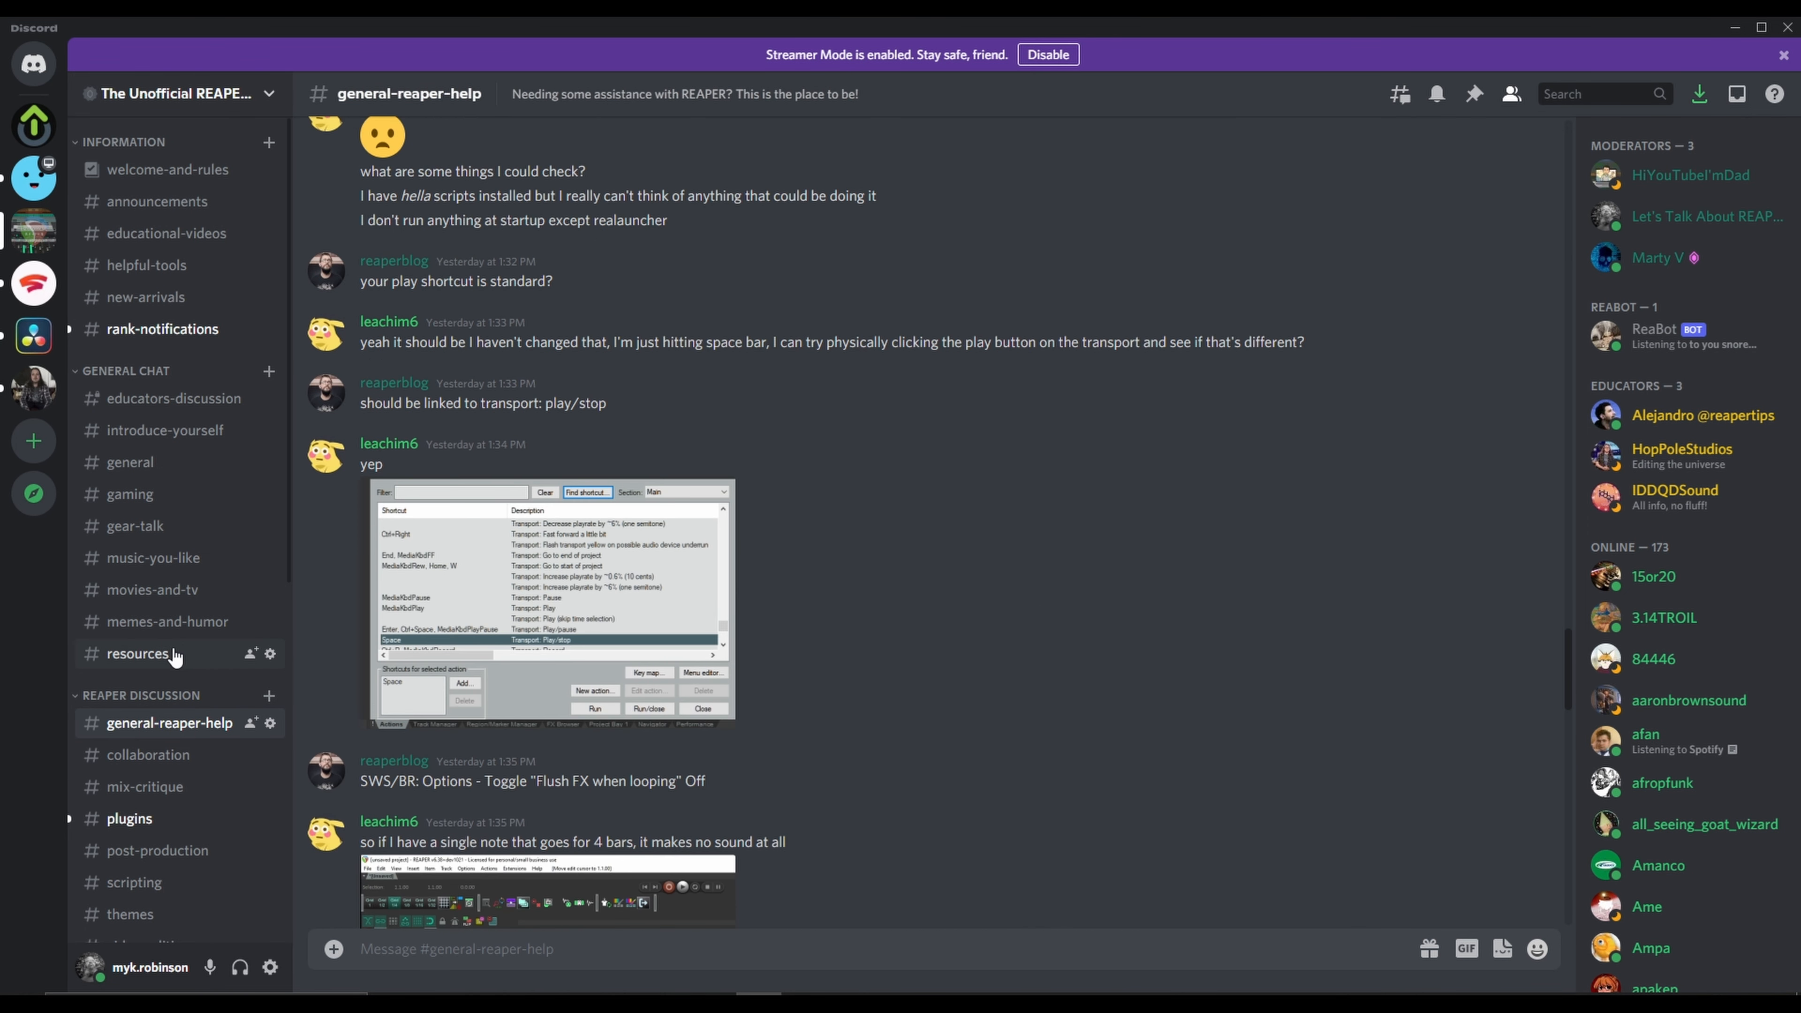
- Enlarge the Grt 2 guitar track to fill the arrangement around the Chorus section
{"action": "left_click", "coordinate": [139, 654]}
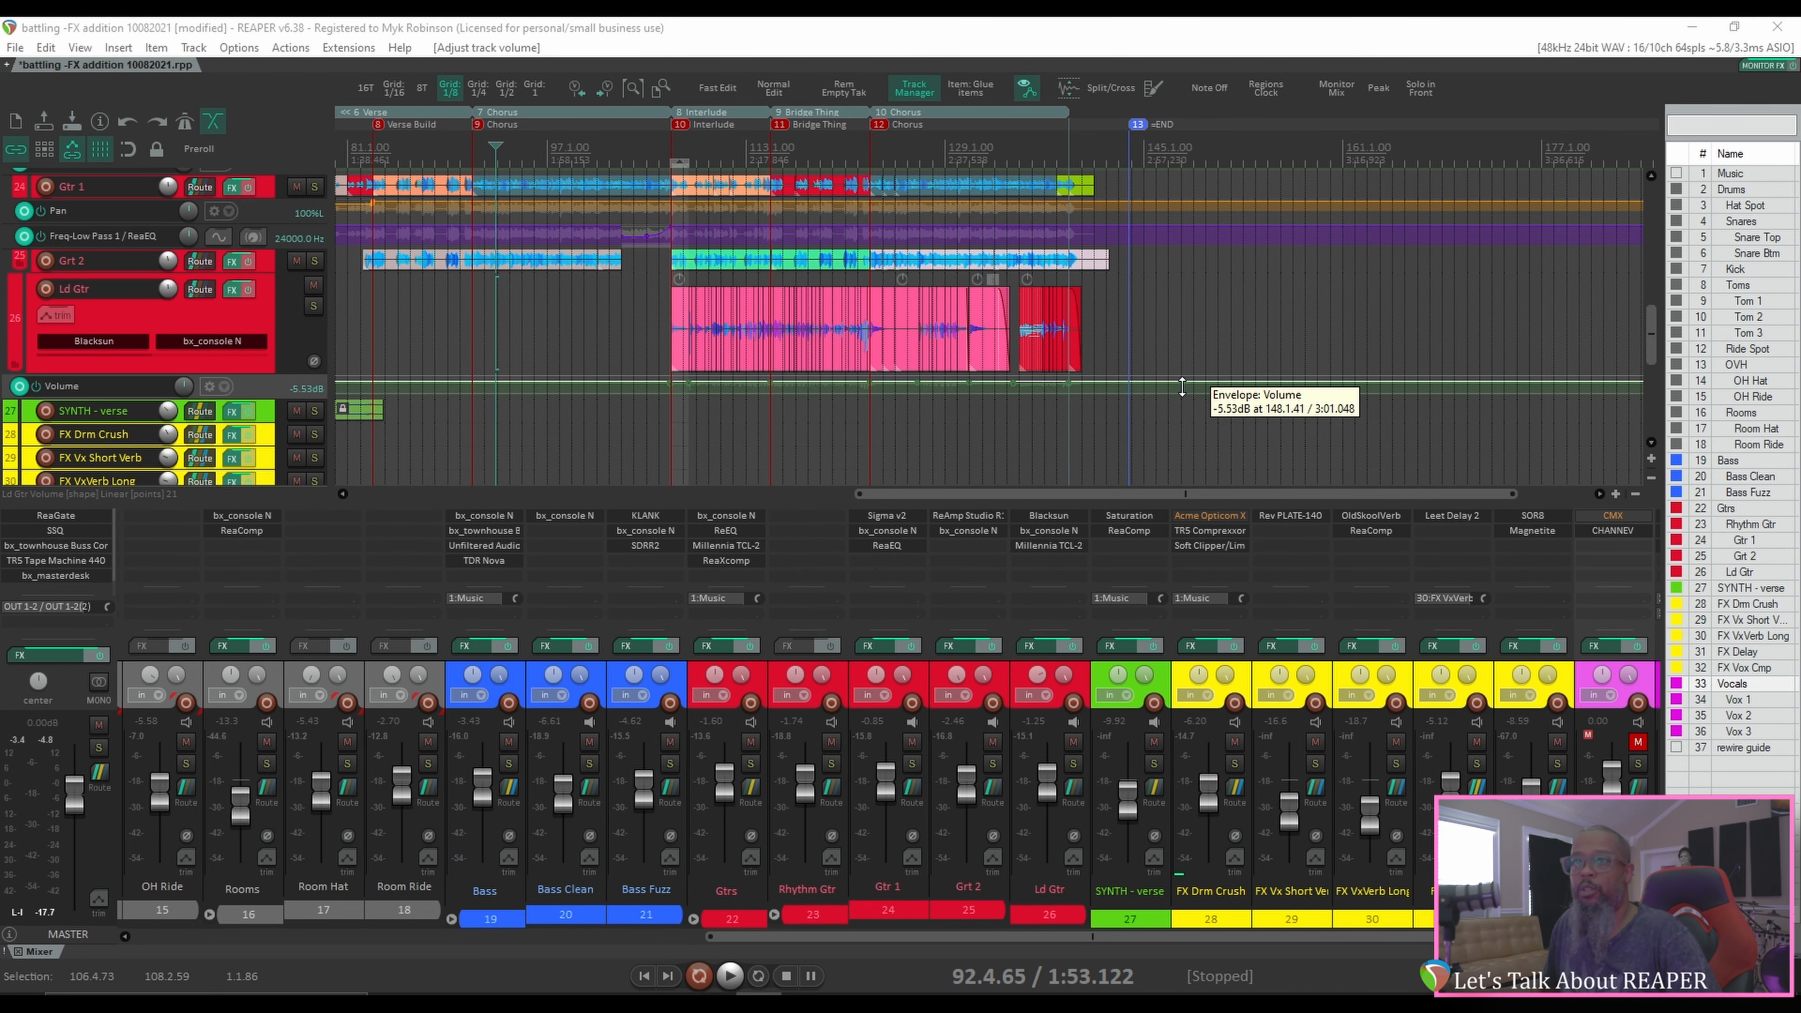
{"action": "mouse_move", "coordinate": [842, 316]}
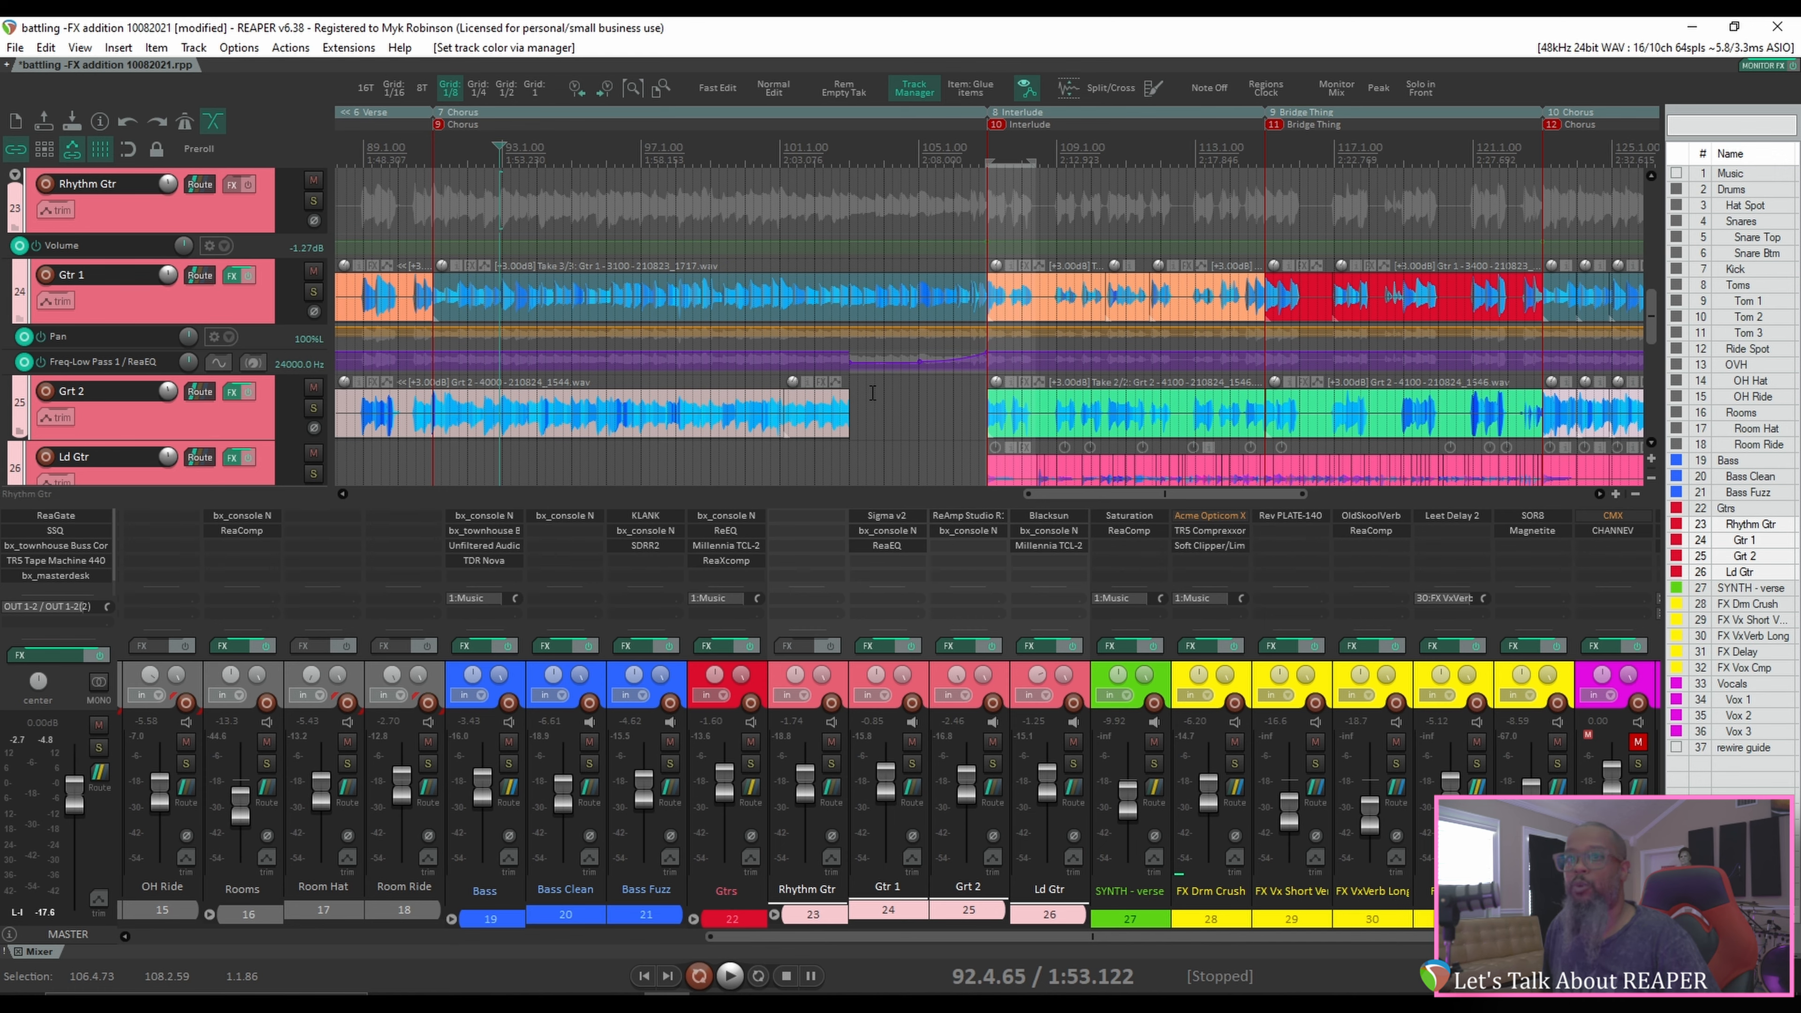
{"action": "mouse_move", "coordinate": [191, 419]}
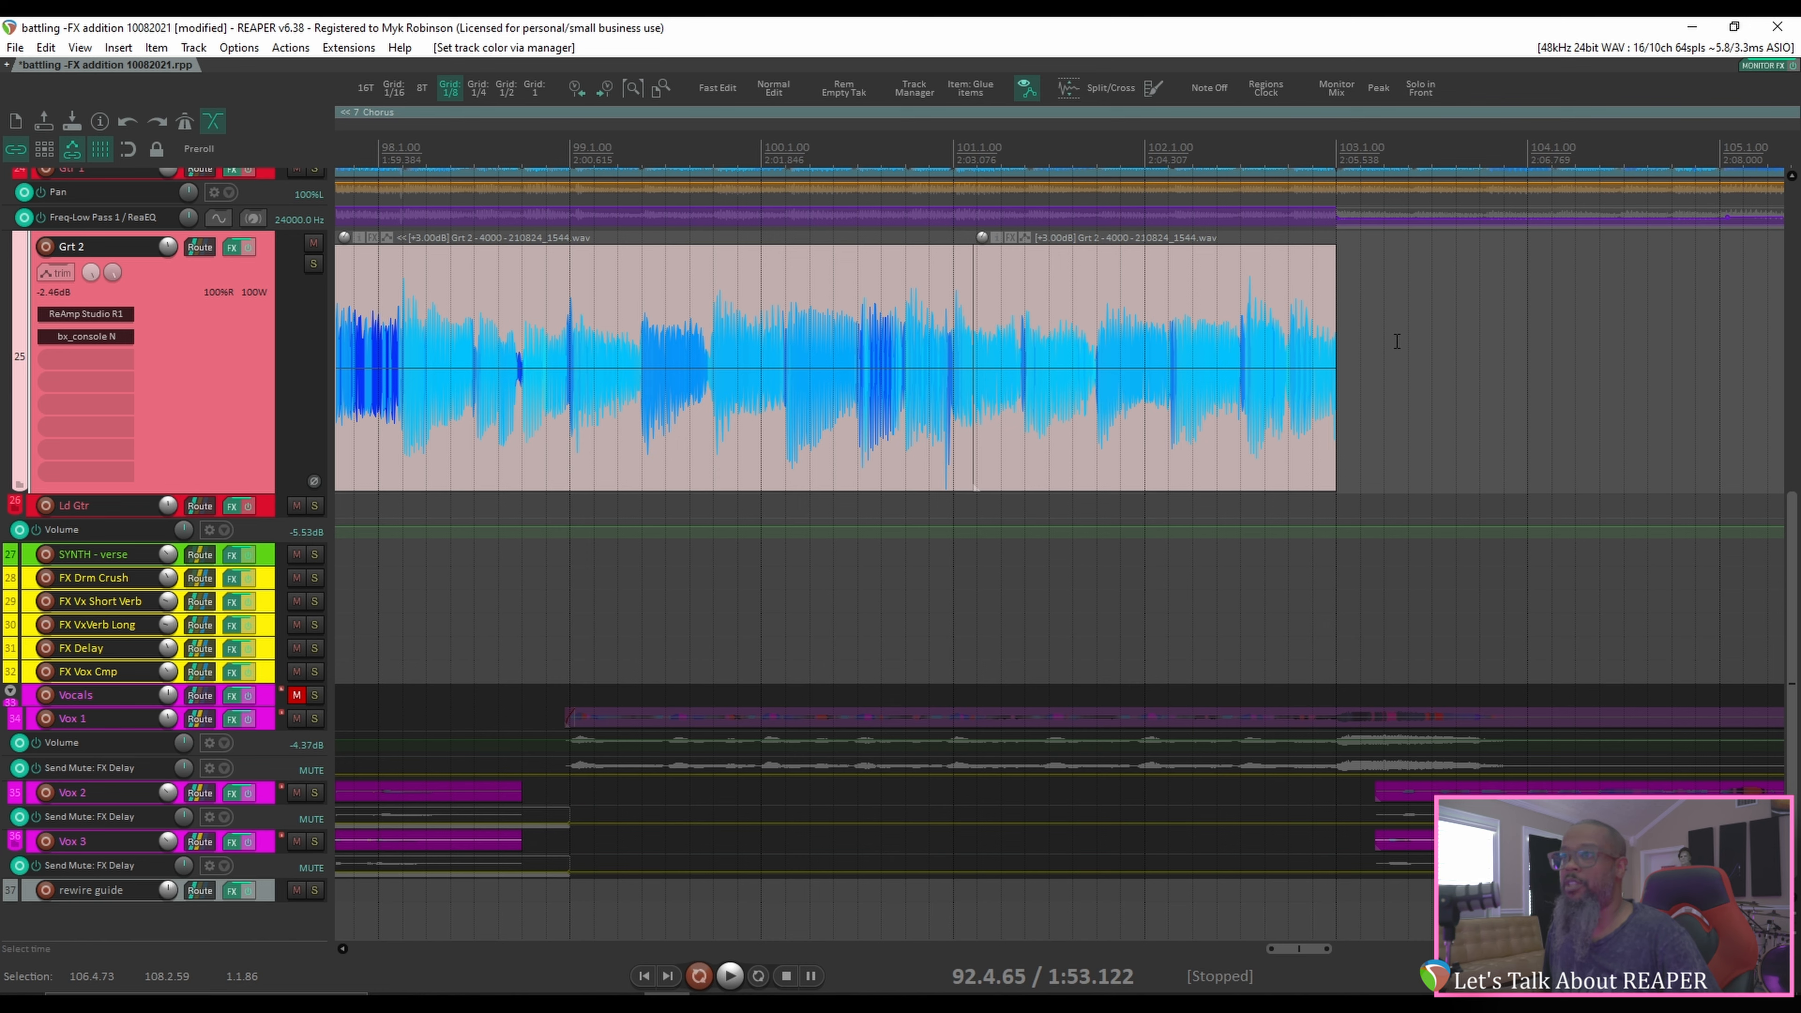
{"action": "mouse_move", "coordinate": [1386, 328]}
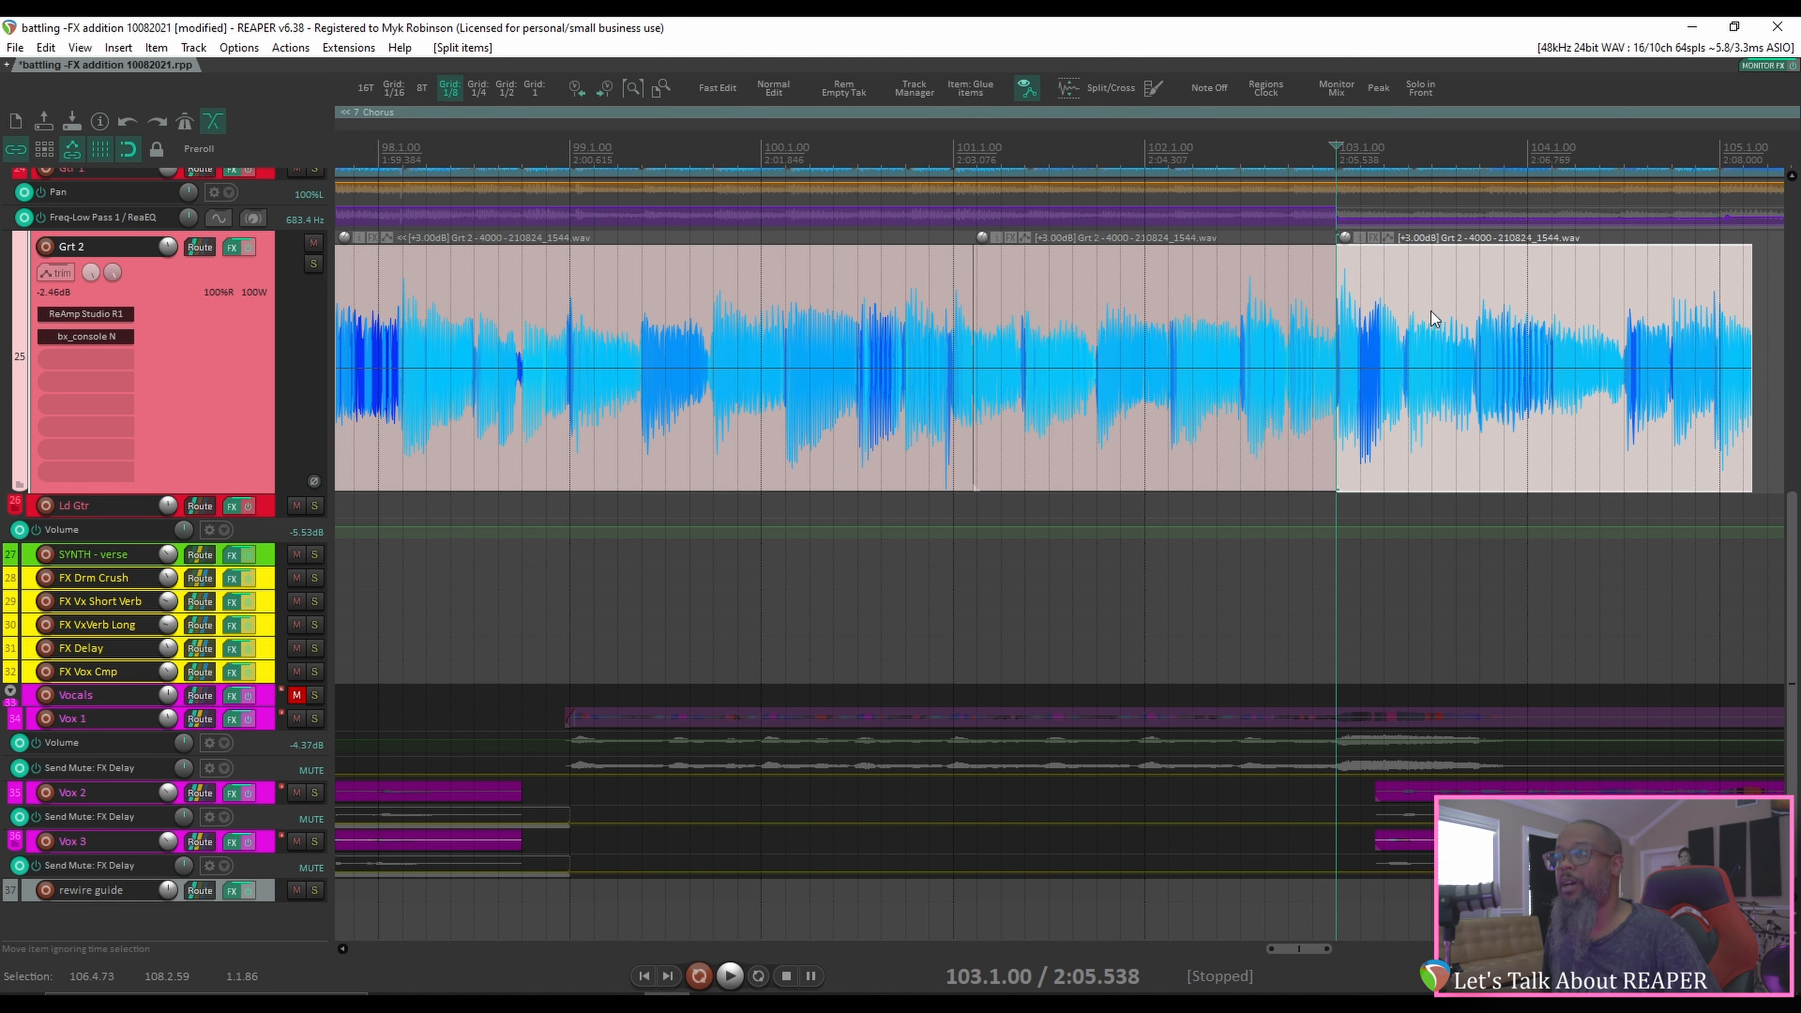
{"action": "mouse_move", "coordinate": [1381, 259]}
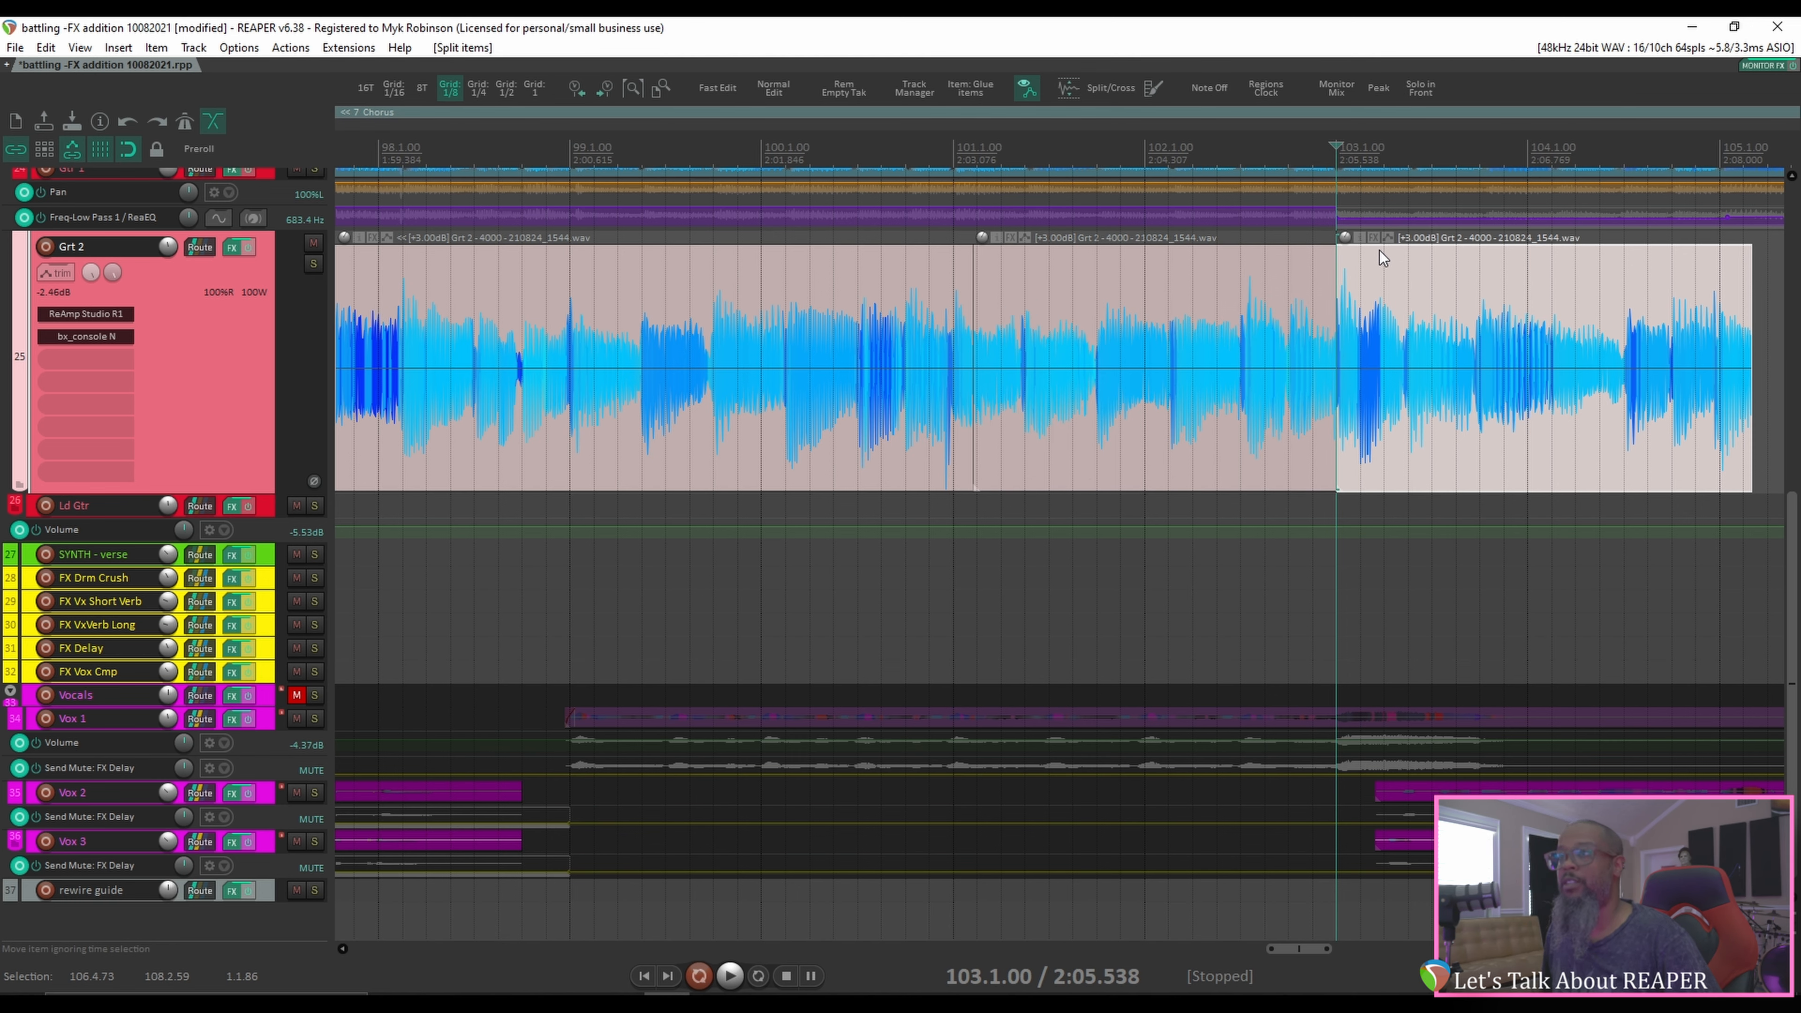
{"action": "mouse_move", "coordinate": [1349, 248]}
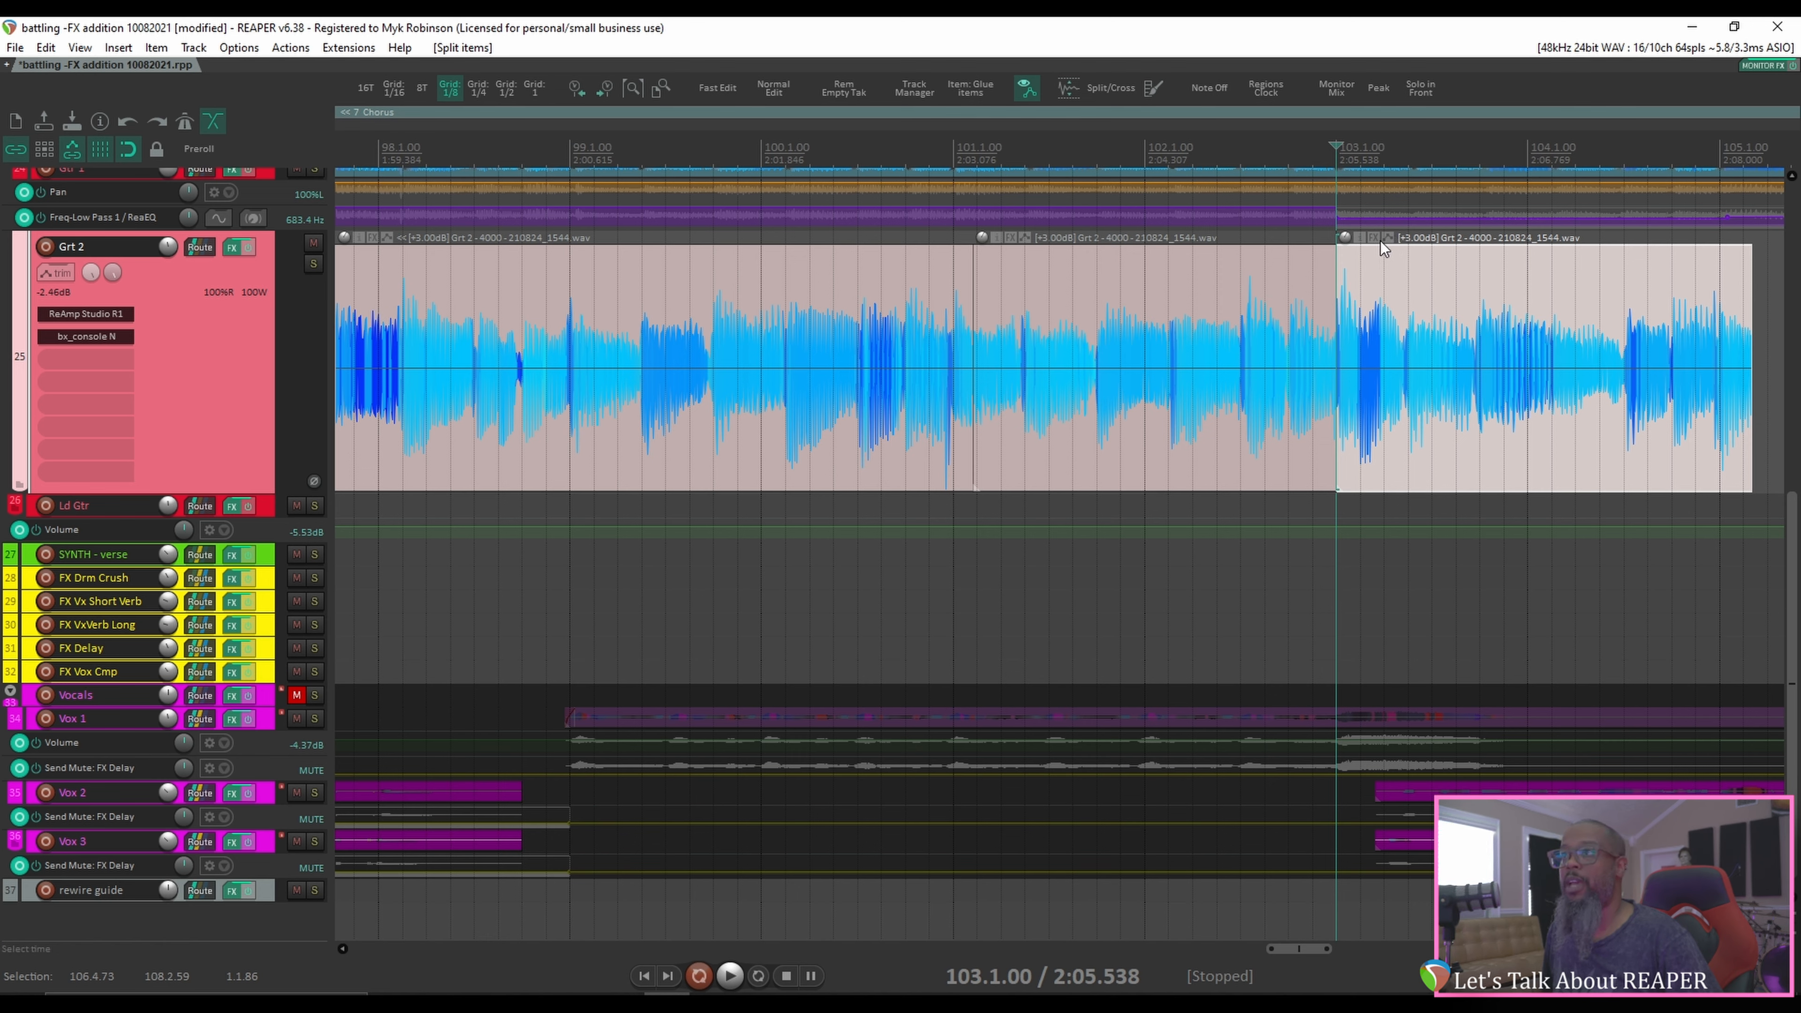
{"action": "left_click", "coordinate": [239, 46]}
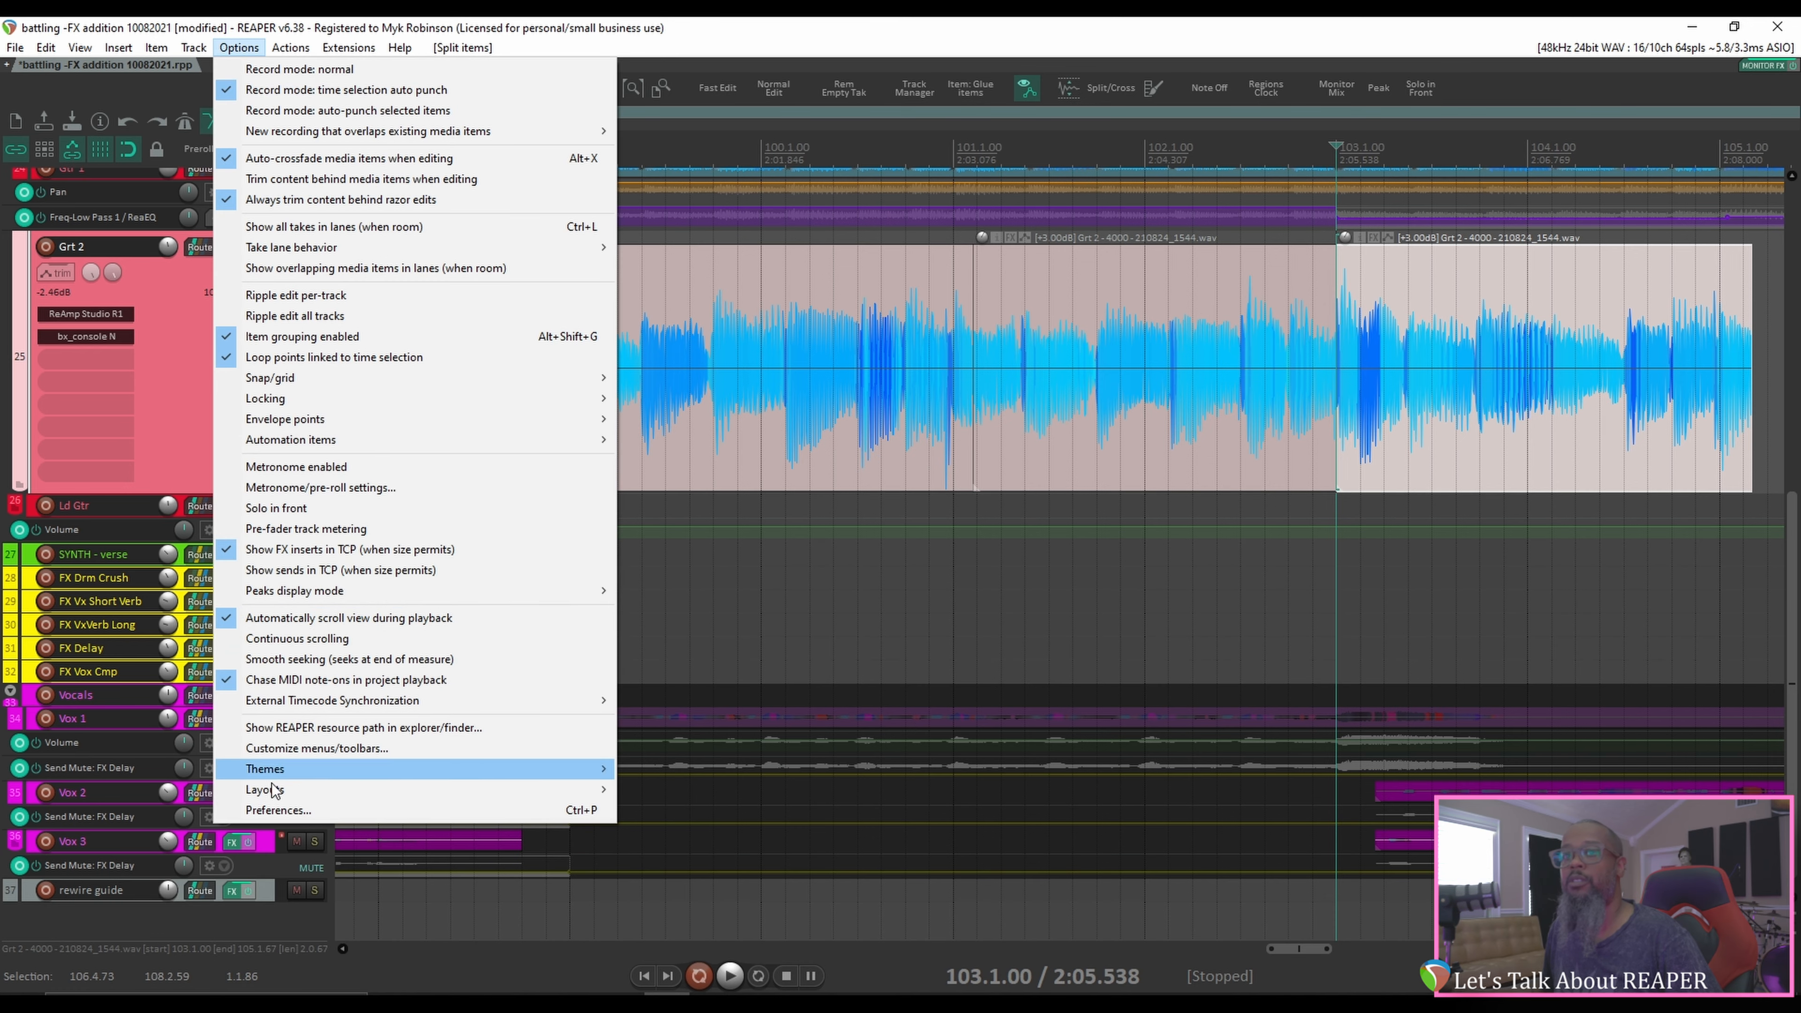
{"action": "left_click", "coordinate": [279, 810]}
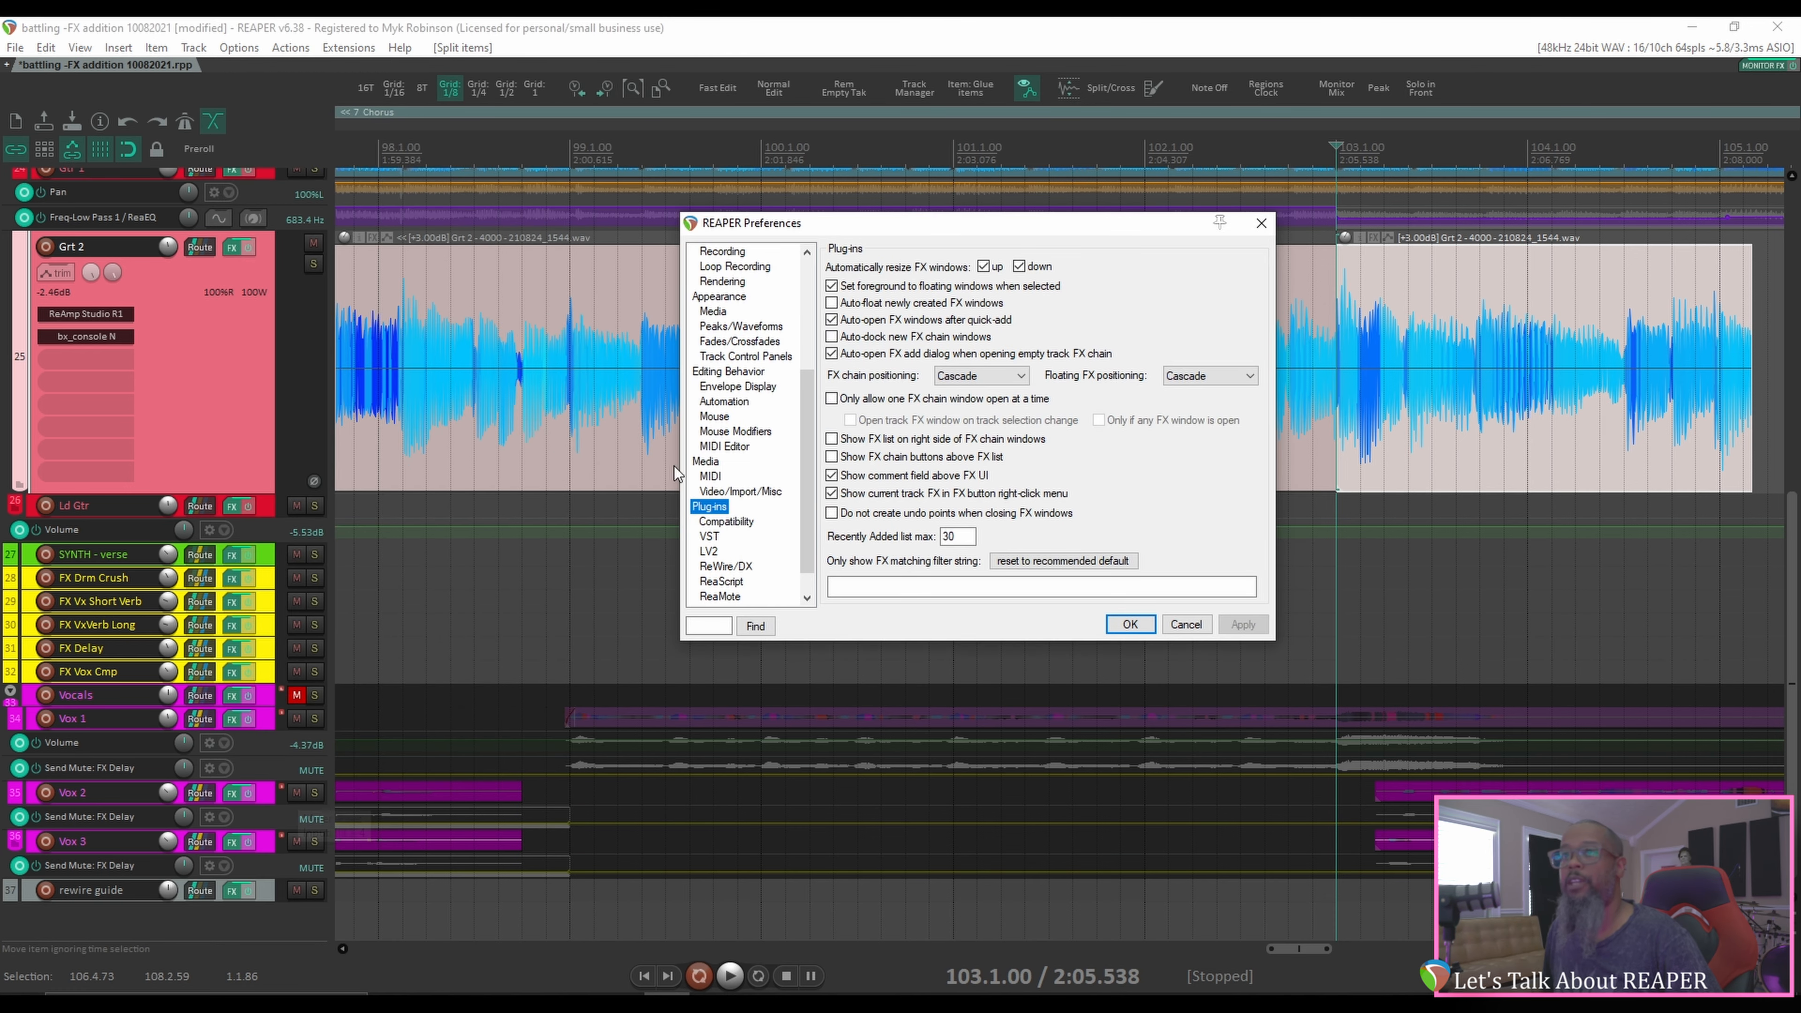
{"action": "left_click", "coordinate": [713, 312]}
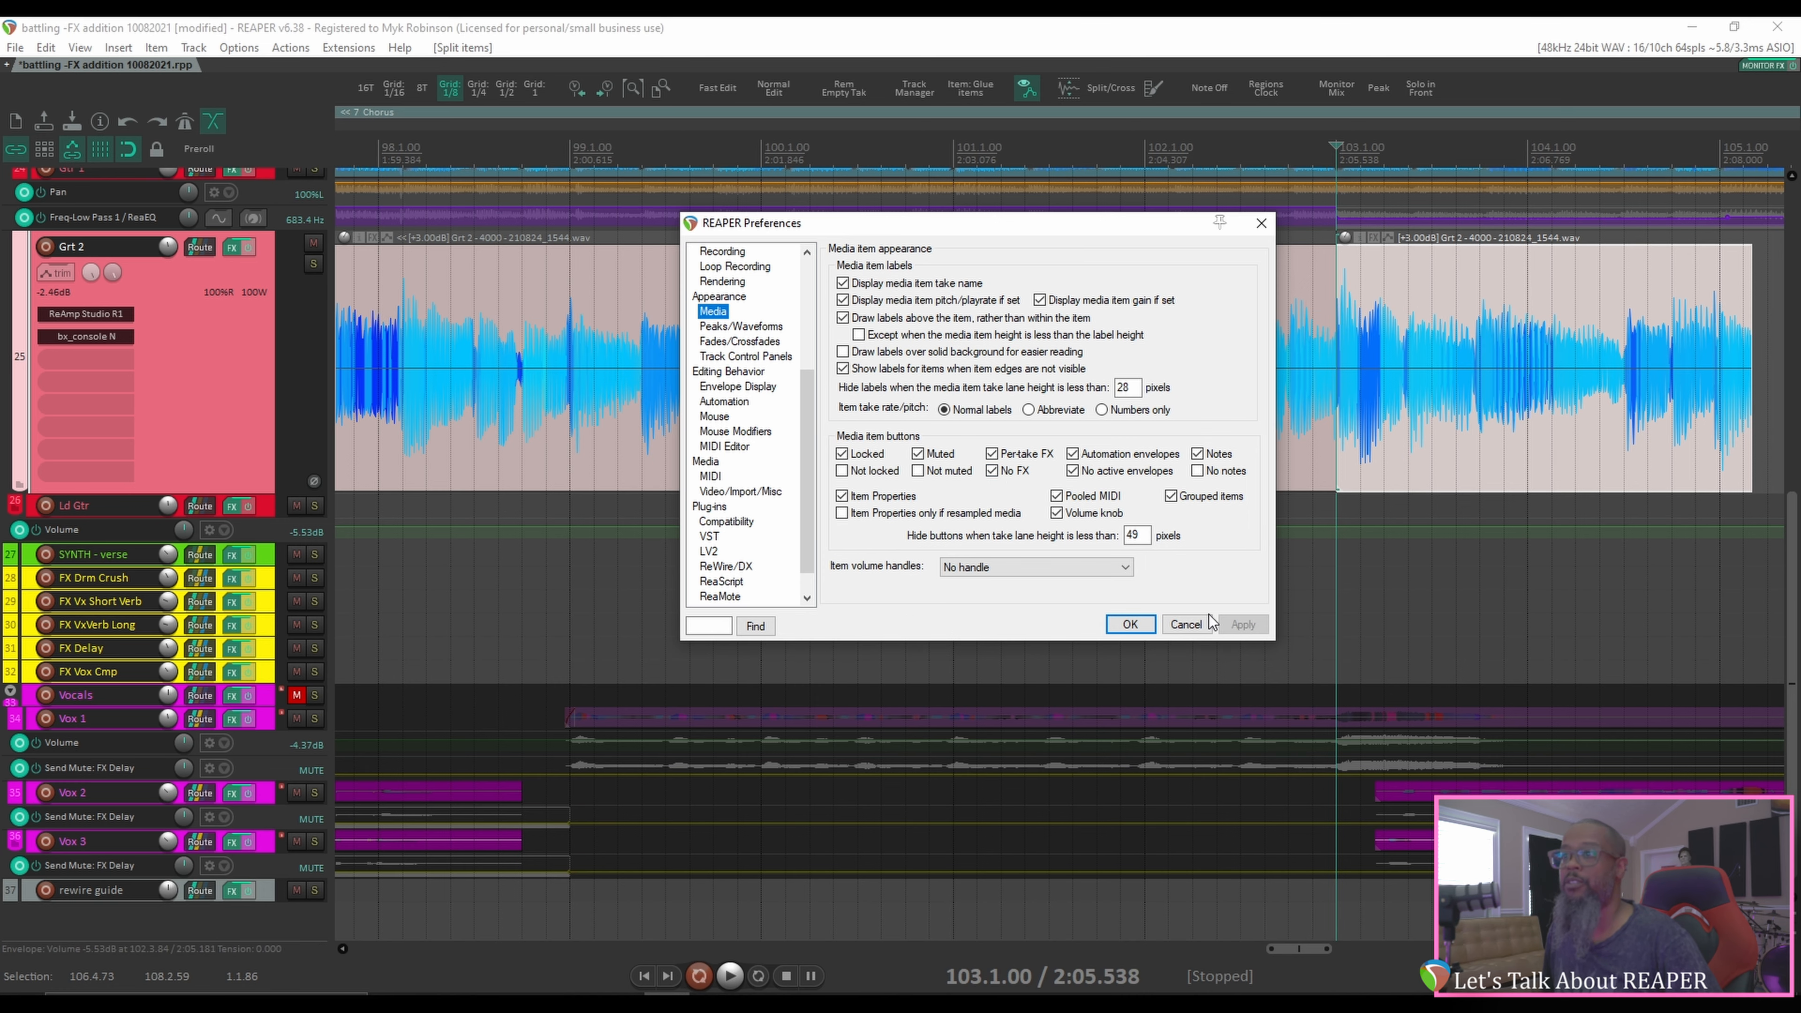
{"action": "left_click", "coordinate": [1130, 625]}
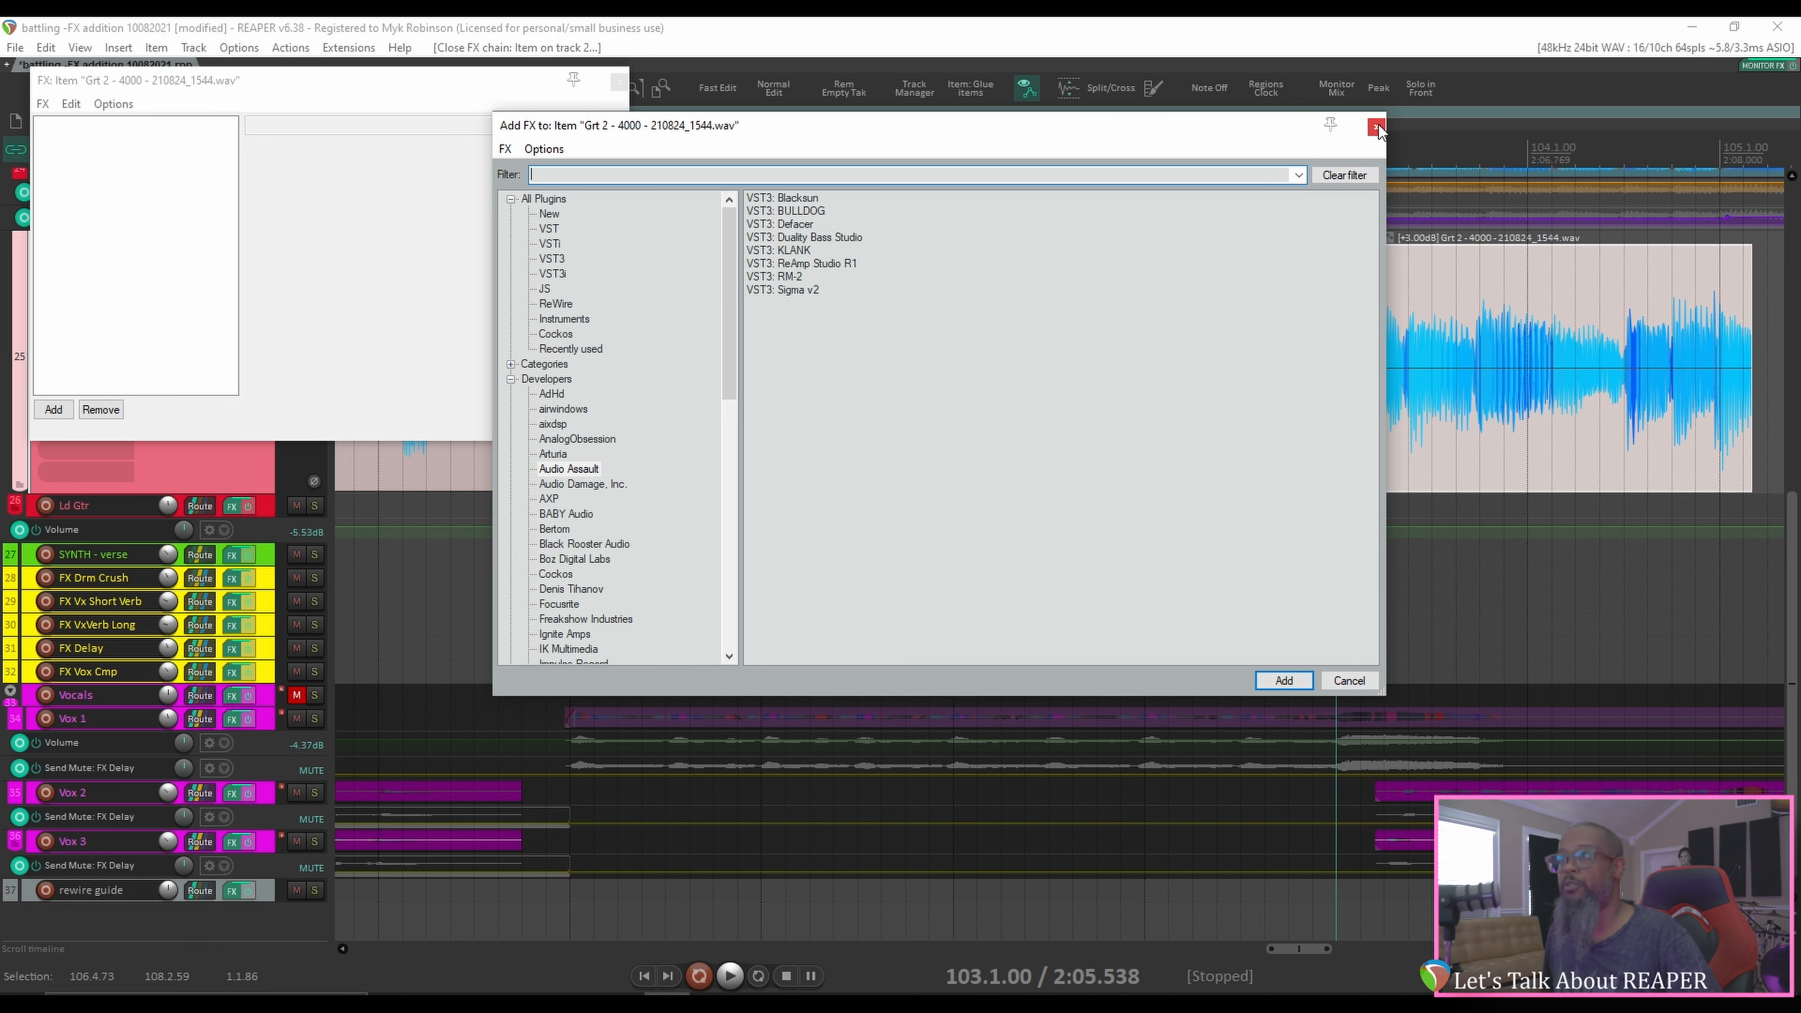
- Load ReaPitch onto the split Grt 2 guitar item via its item FX chain (Shift+E, filter 'rea')
{"action": "left_click", "coordinate": [1373, 126]}
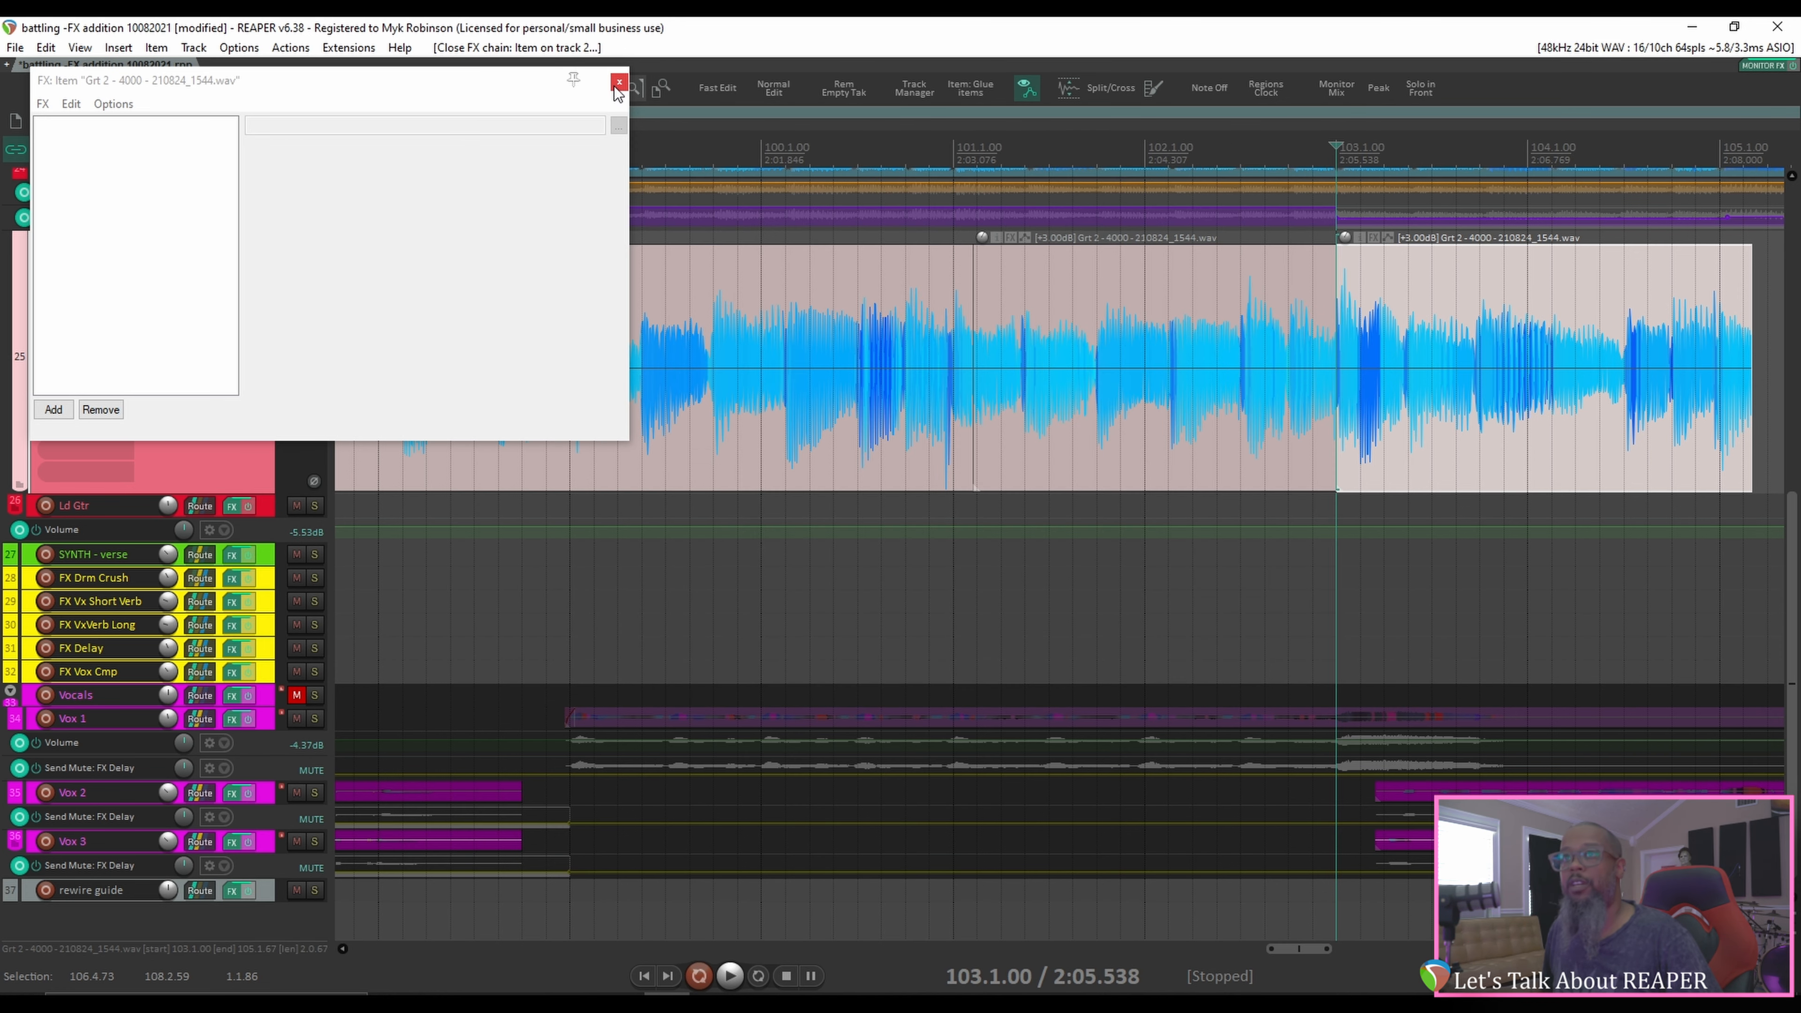
{"action": "left_click", "coordinate": [619, 81]}
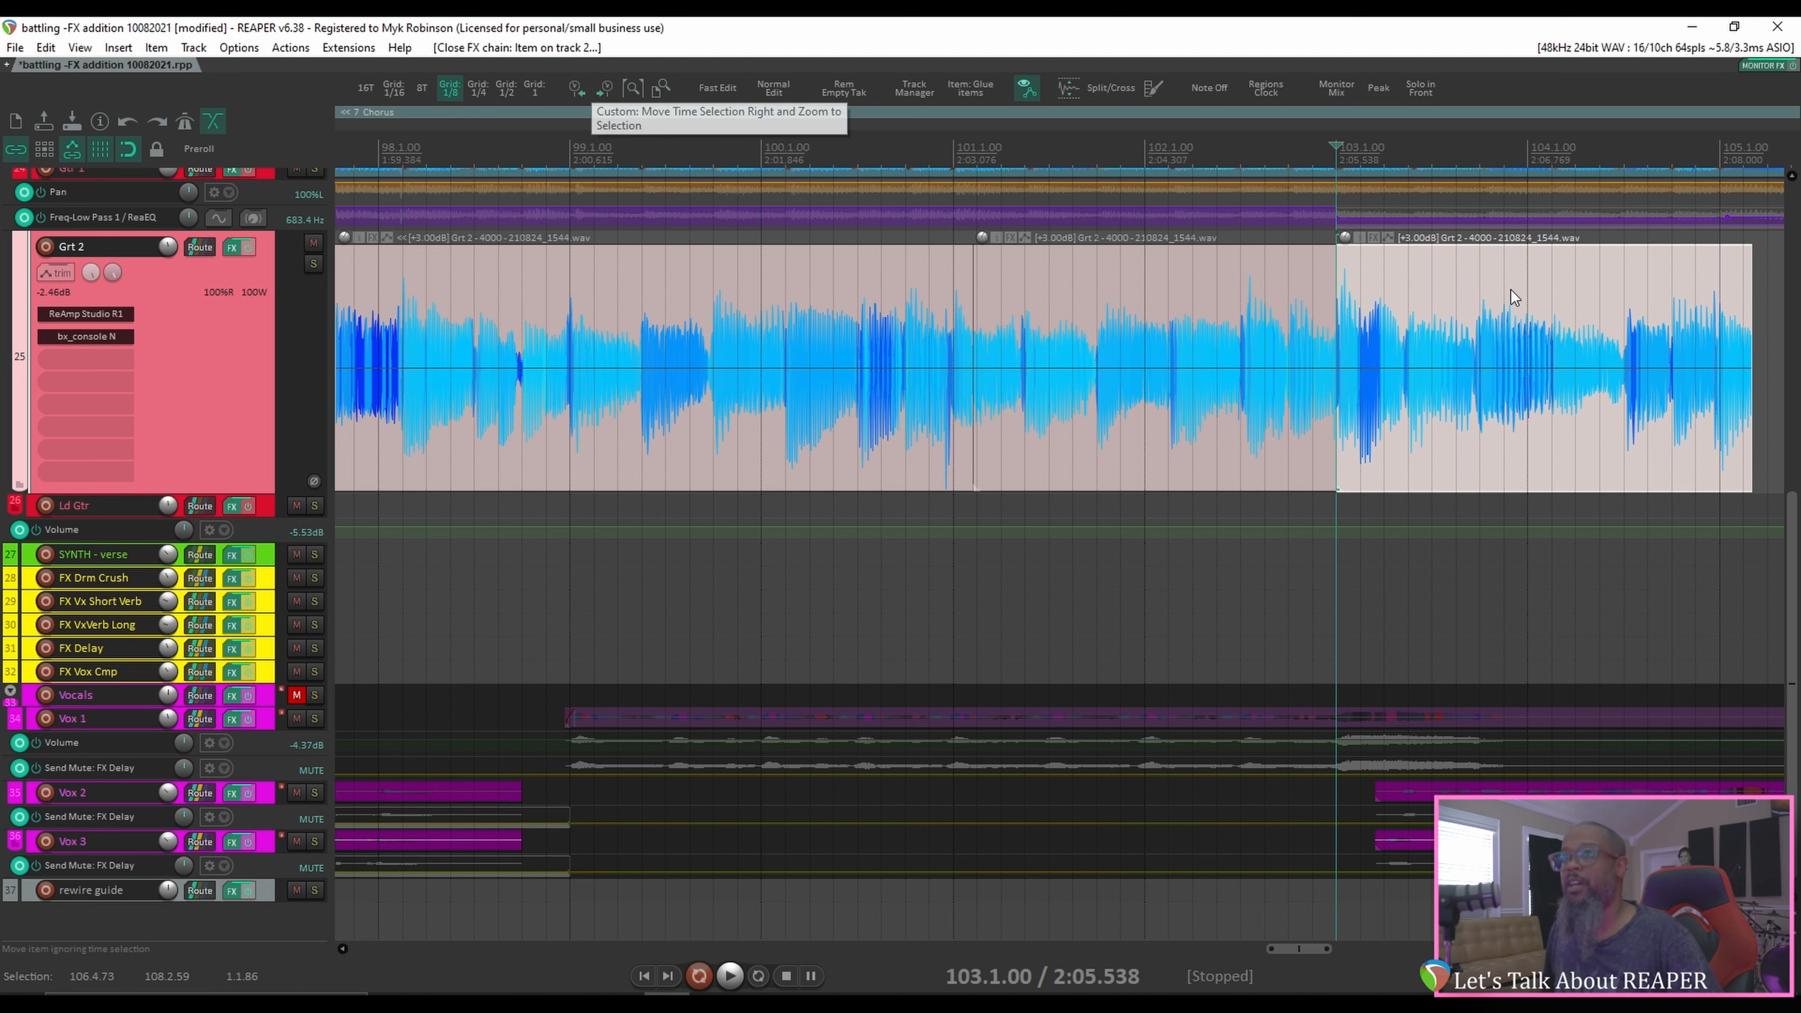
{"action": "key", "text": "shift+e"}
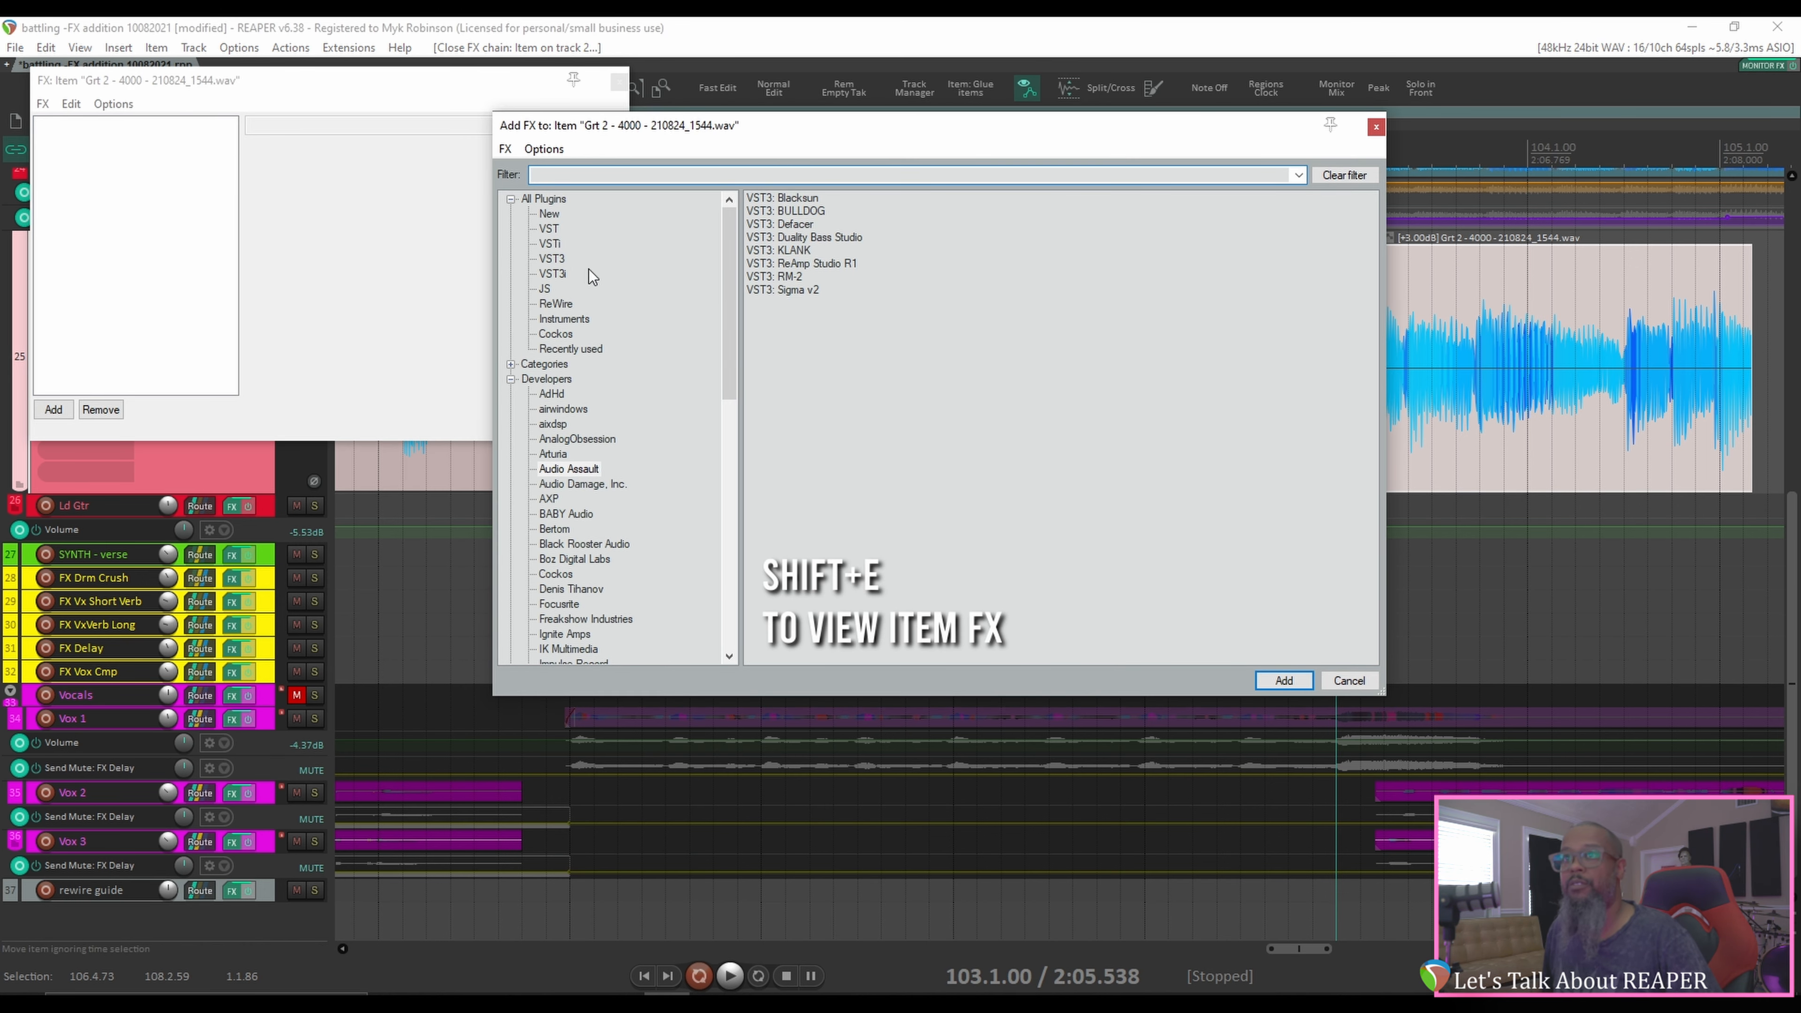
{"action": "left_click", "coordinate": [546, 199]}
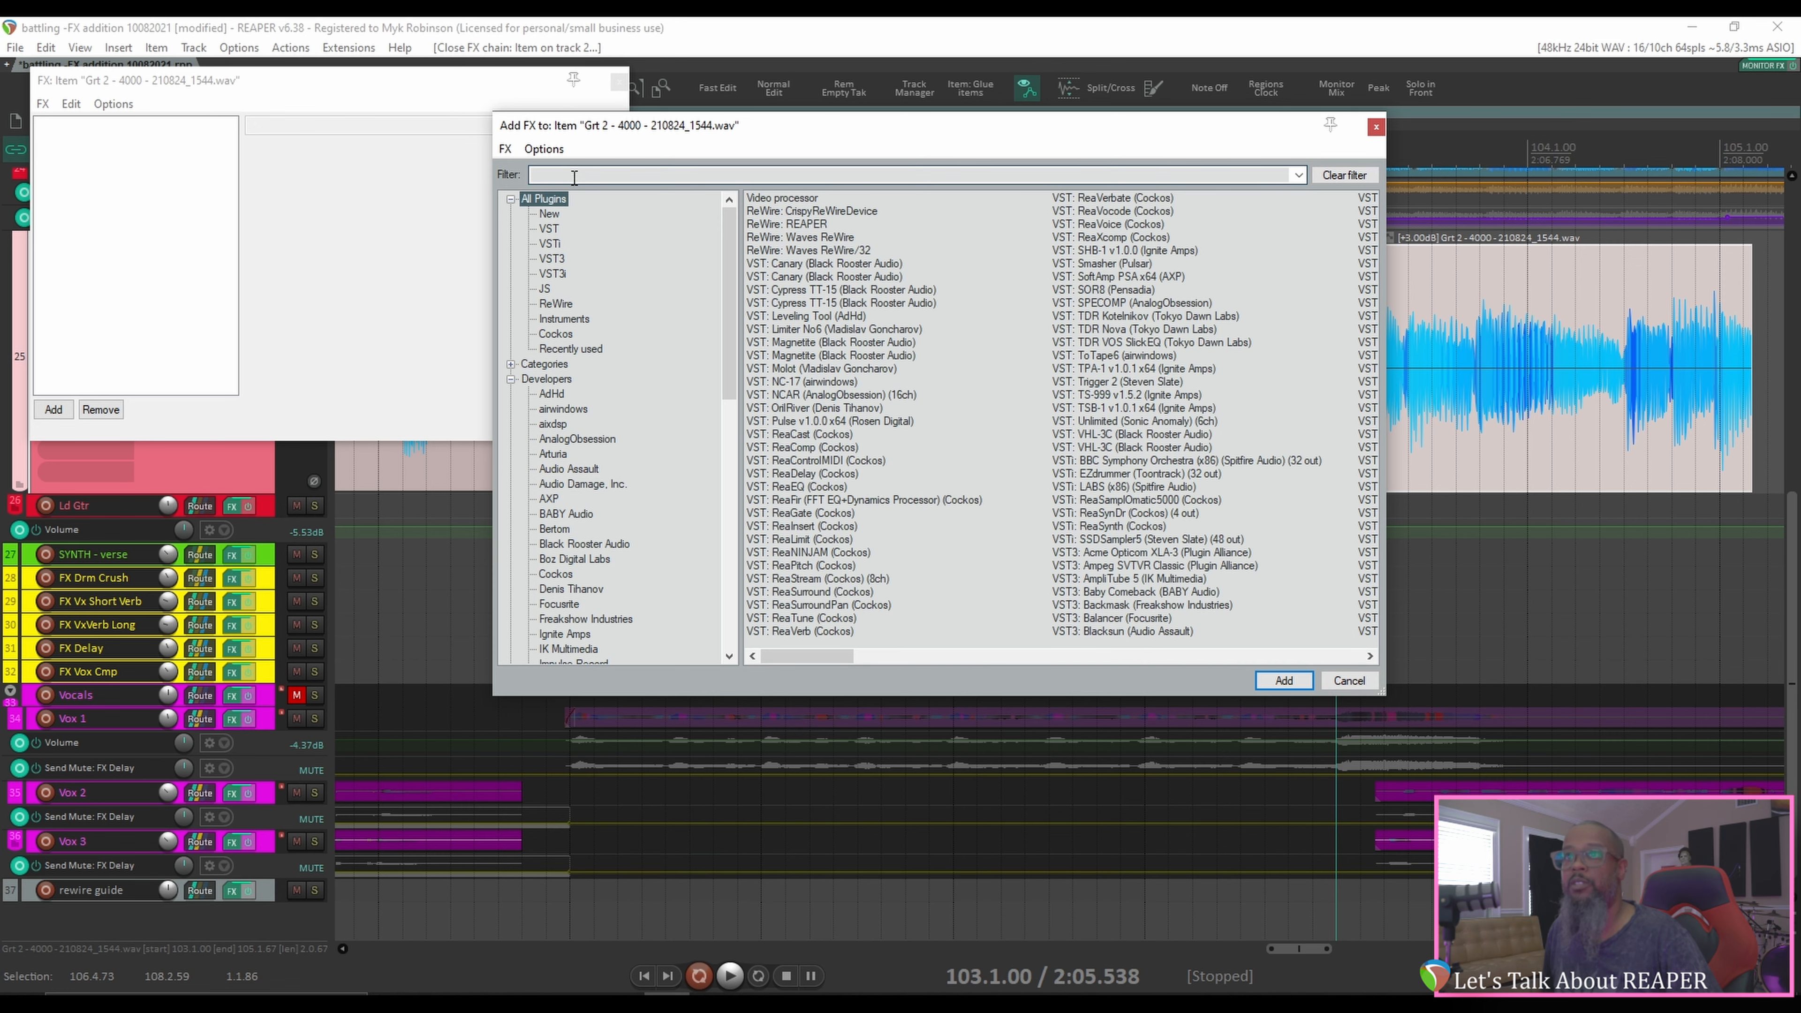
{"action": "type", "text": "reapitch"}
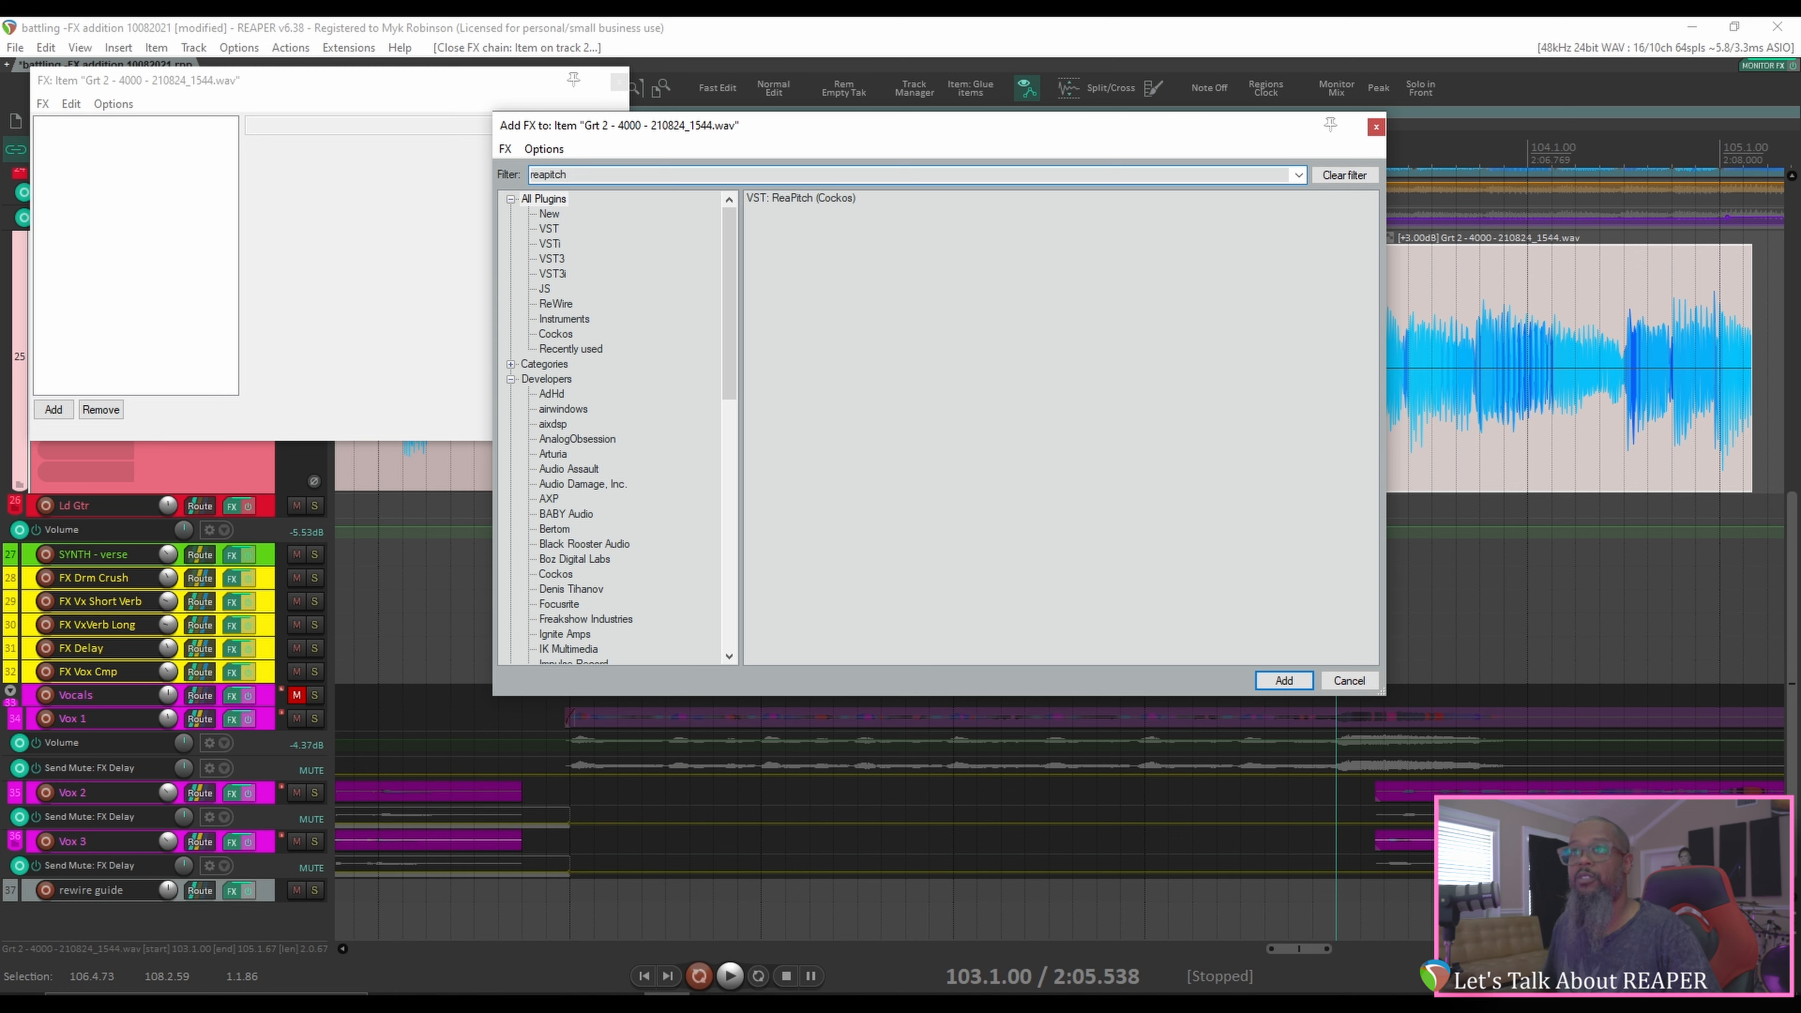
{"action": "left_click", "coordinate": [1283, 680]}
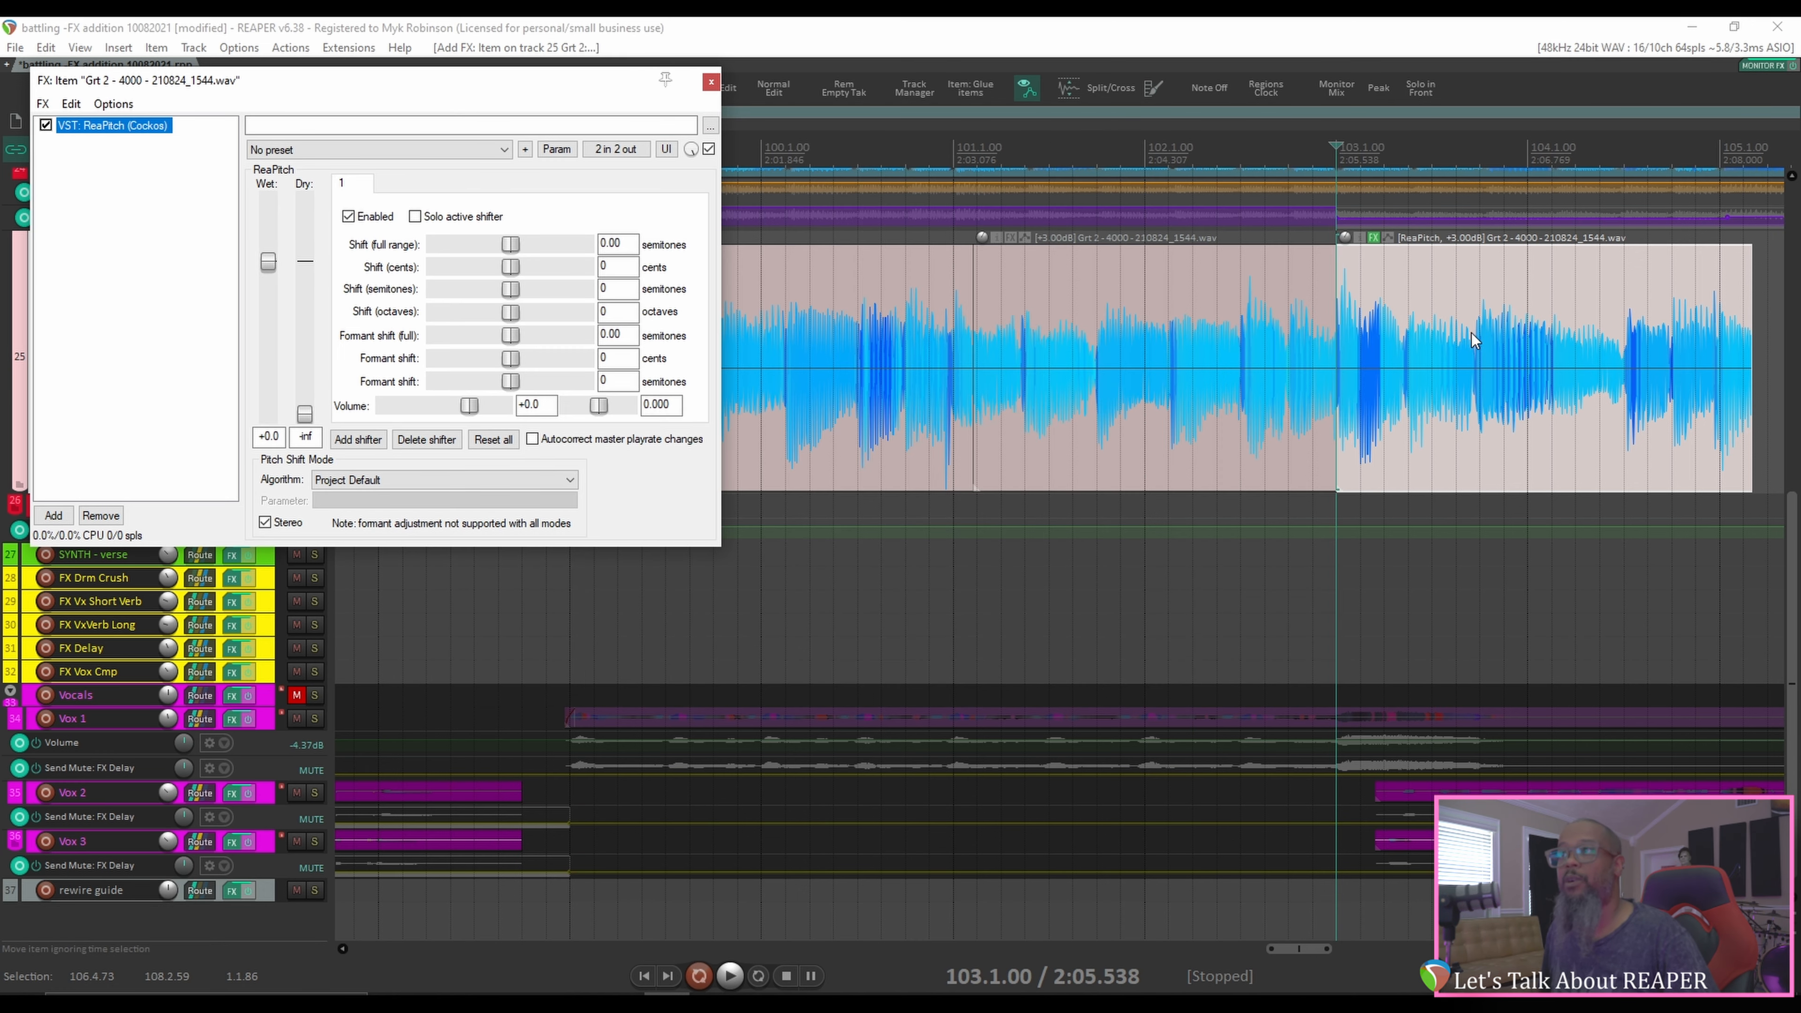
{"action": "mouse_move", "coordinate": [1441, 325]}
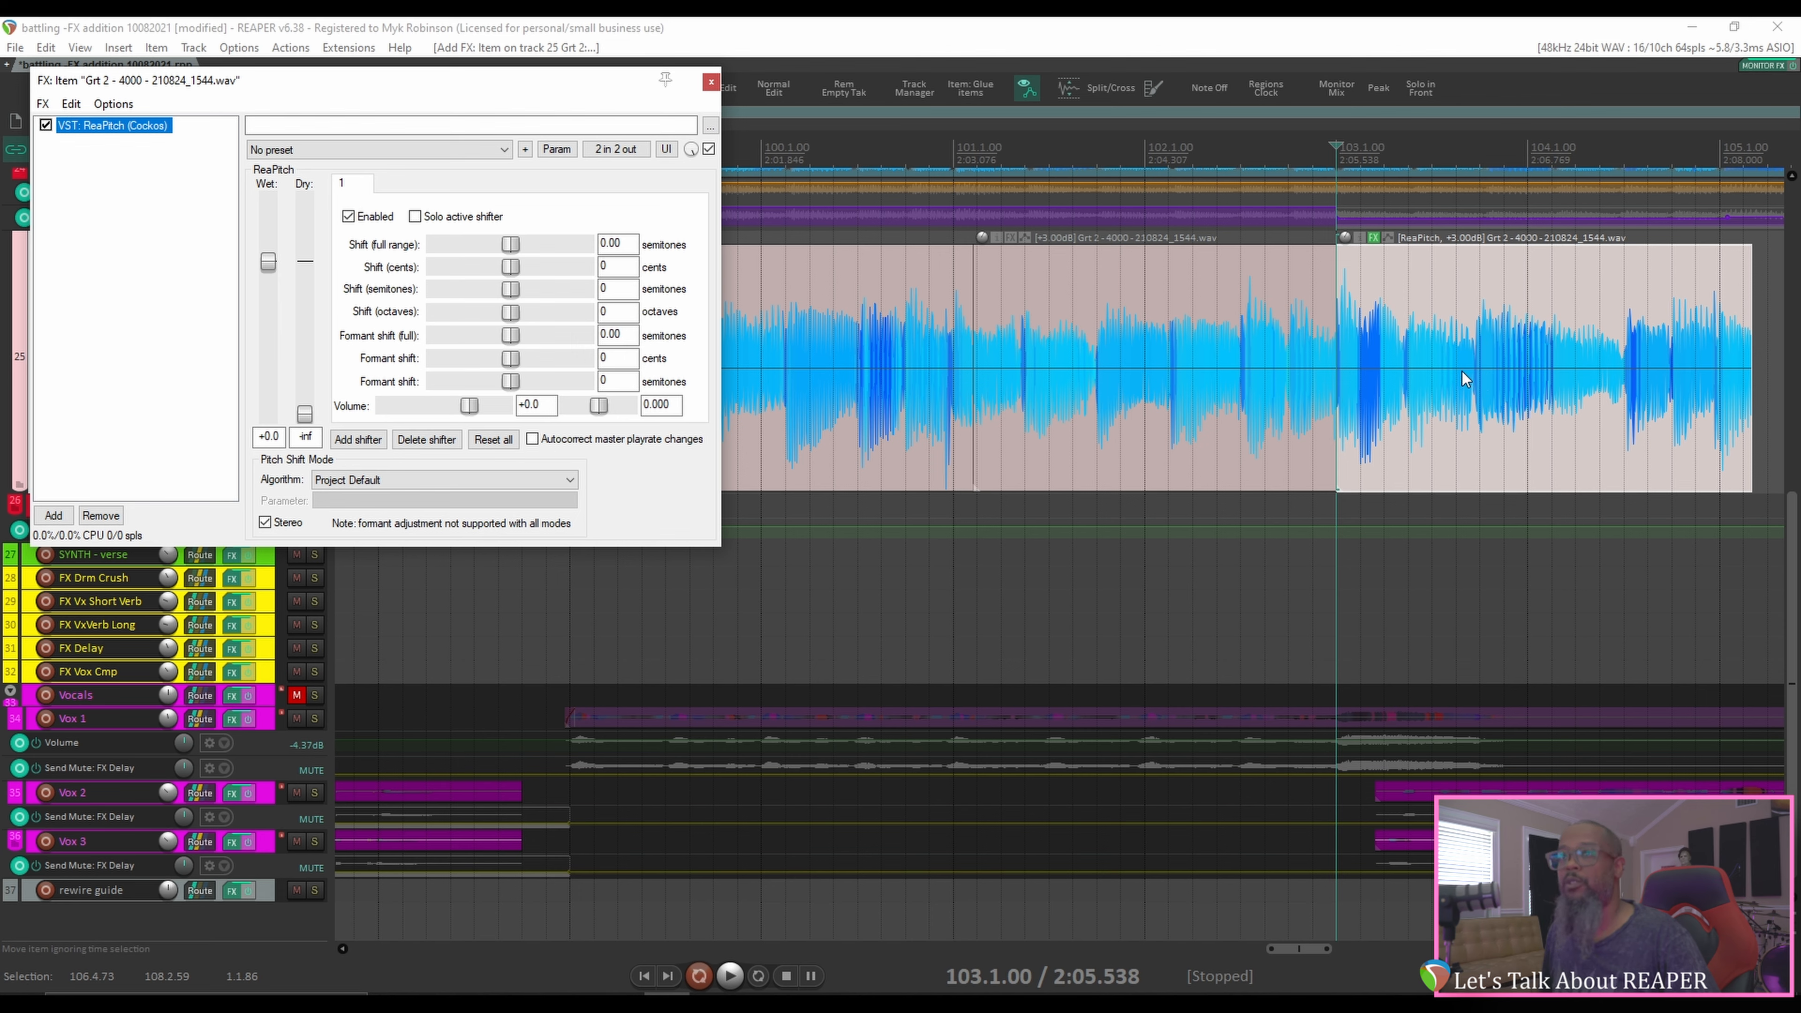
- Wiggle ReaPitch's full-range Shift slider back to zero and show it as a media item take envelope
{"action": "left_click_drag", "start_coordinate": [511, 244], "coordinate": [501, 244]}
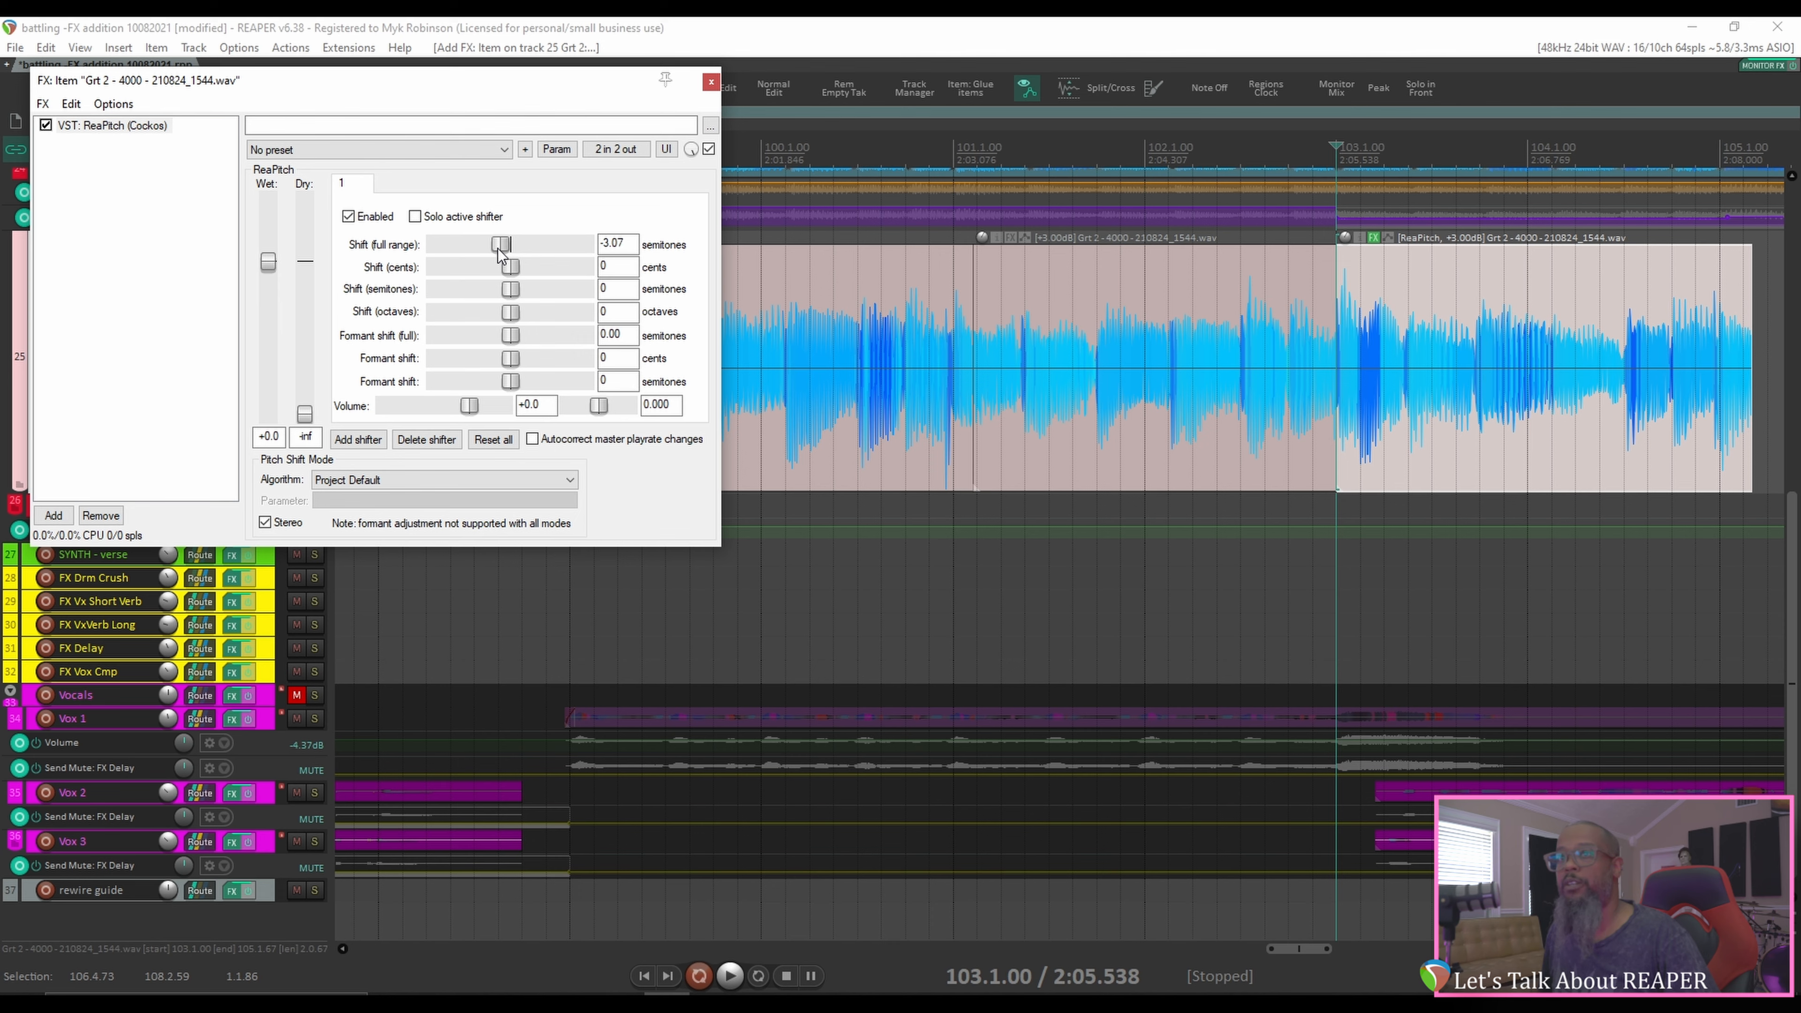
{"action": "left_click_drag", "start_coordinate": [500, 243], "coordinate": [510, 244]}
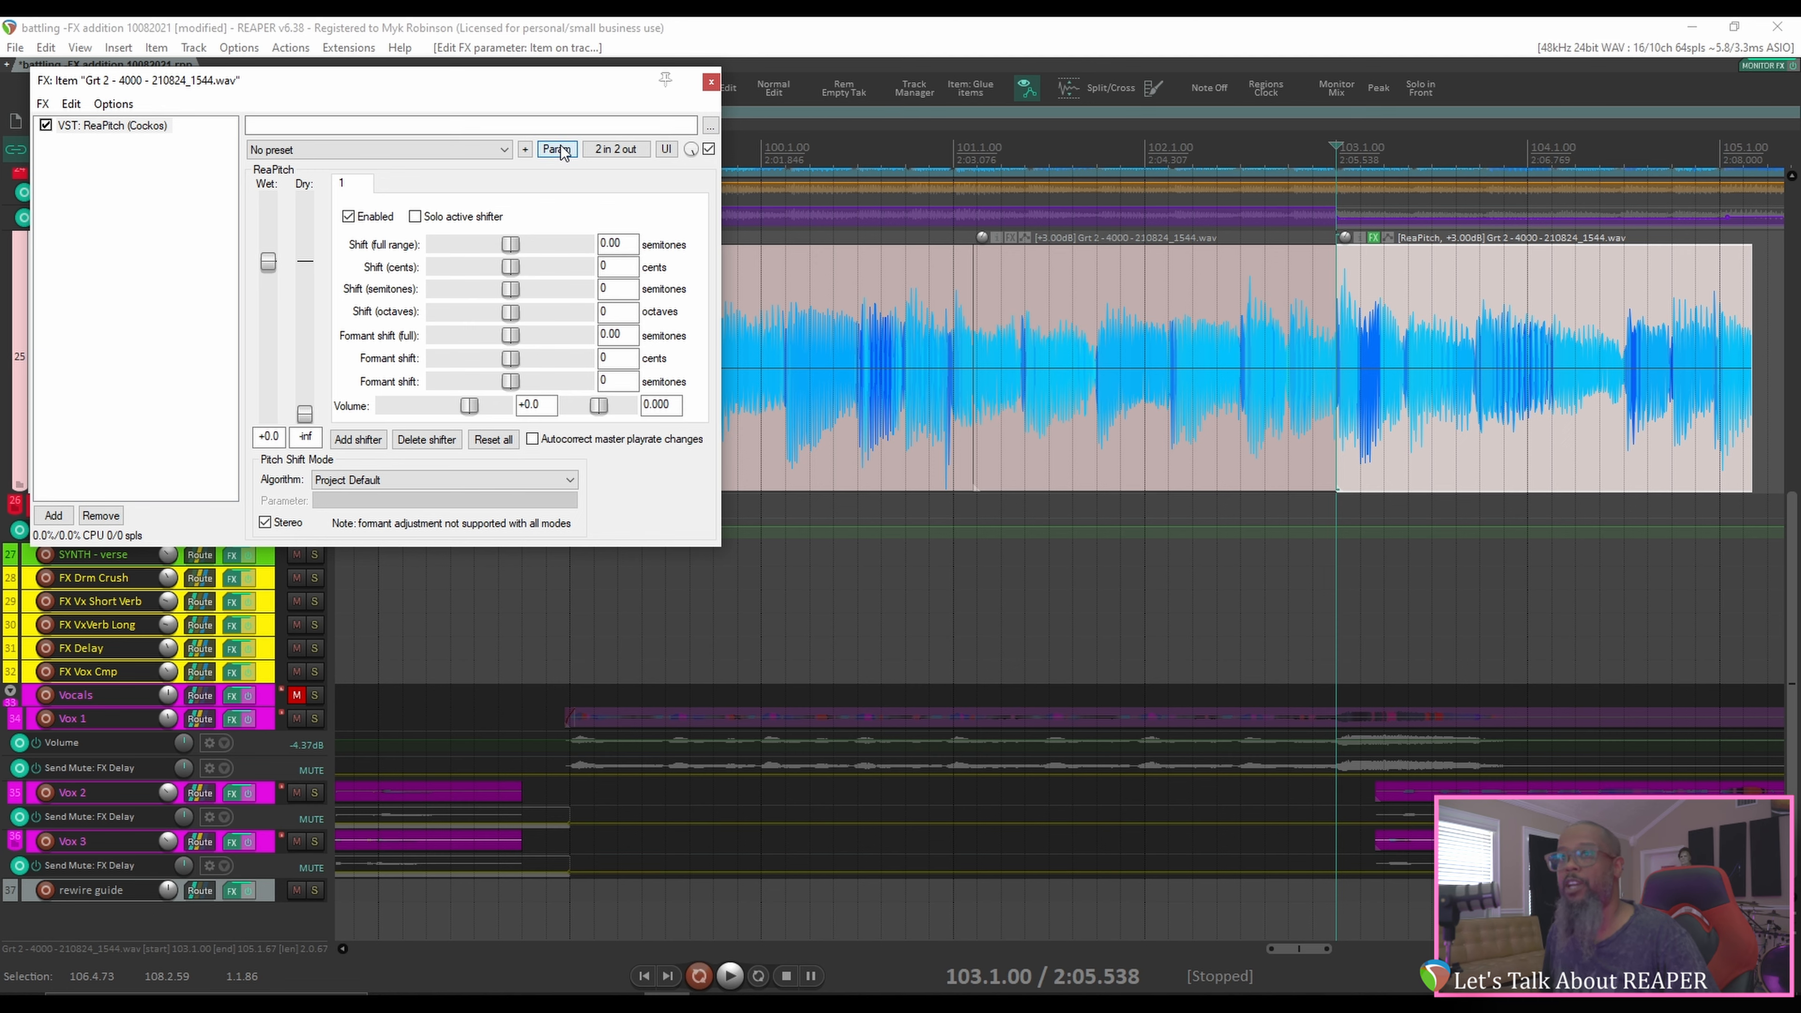
{"action": "left_click", "coordinate": [557, 149]}
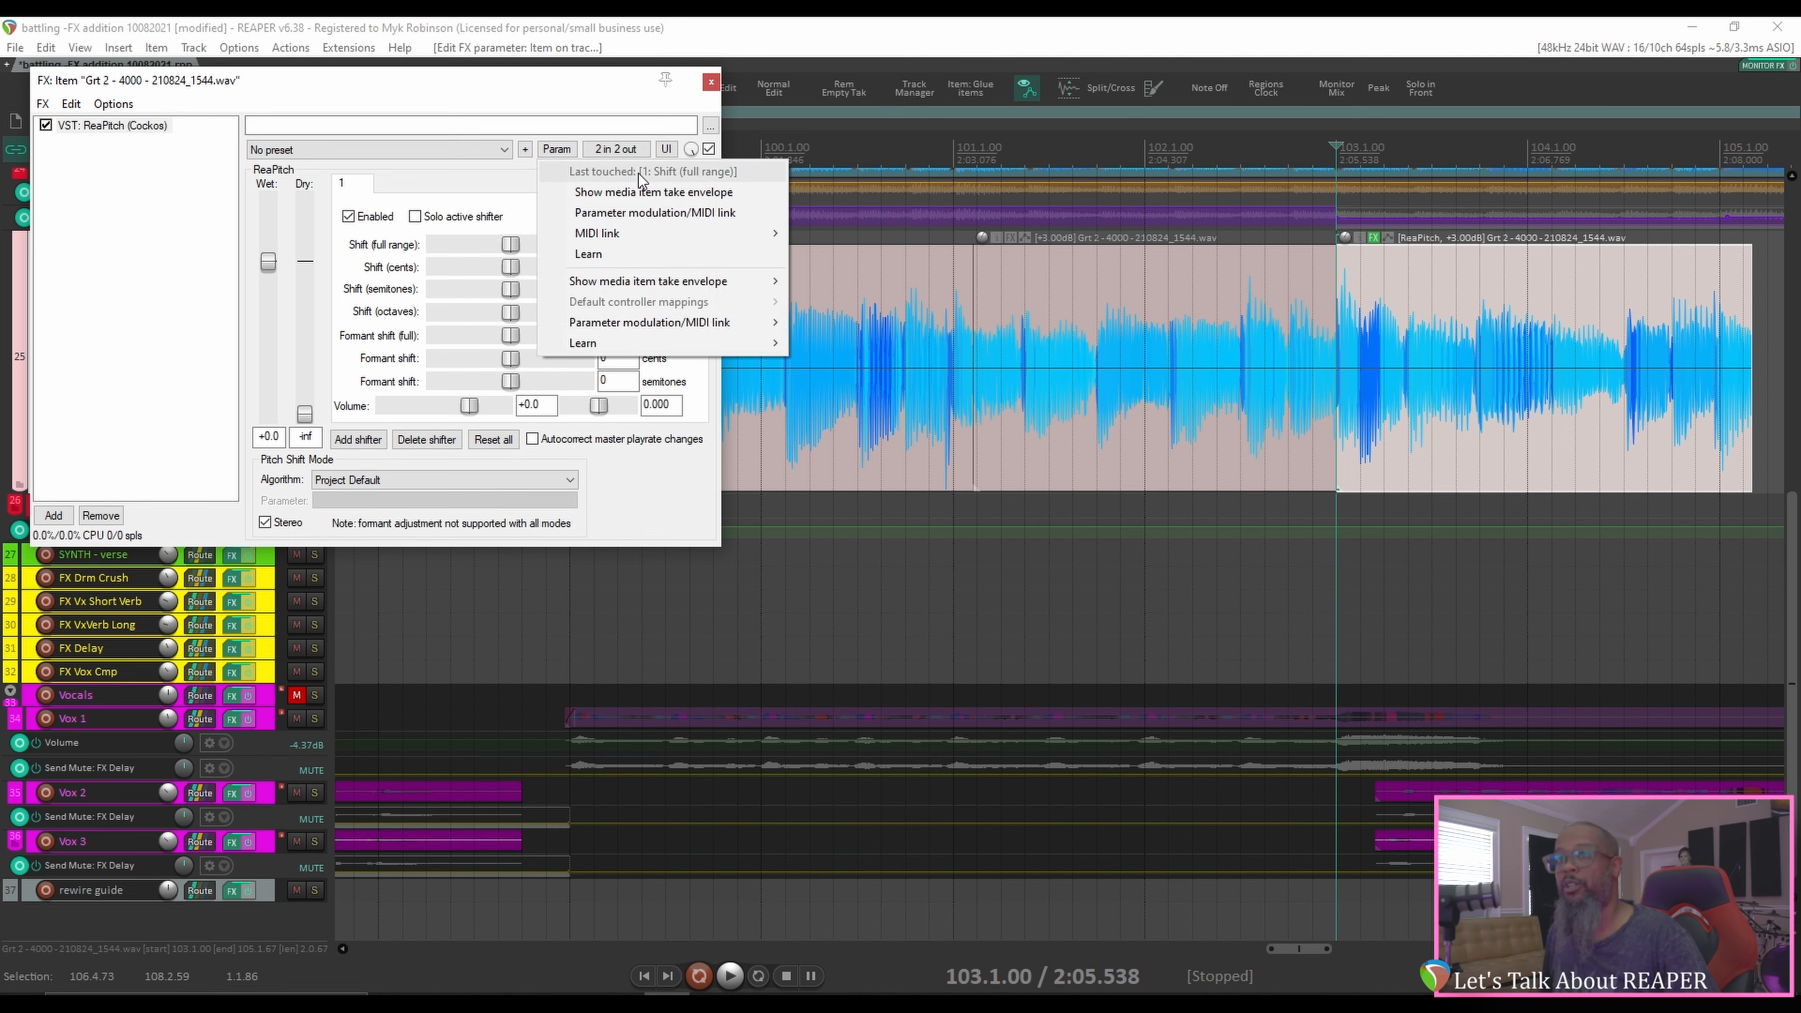
{"action": "mouse_move", "coordinate": [614, 200]}
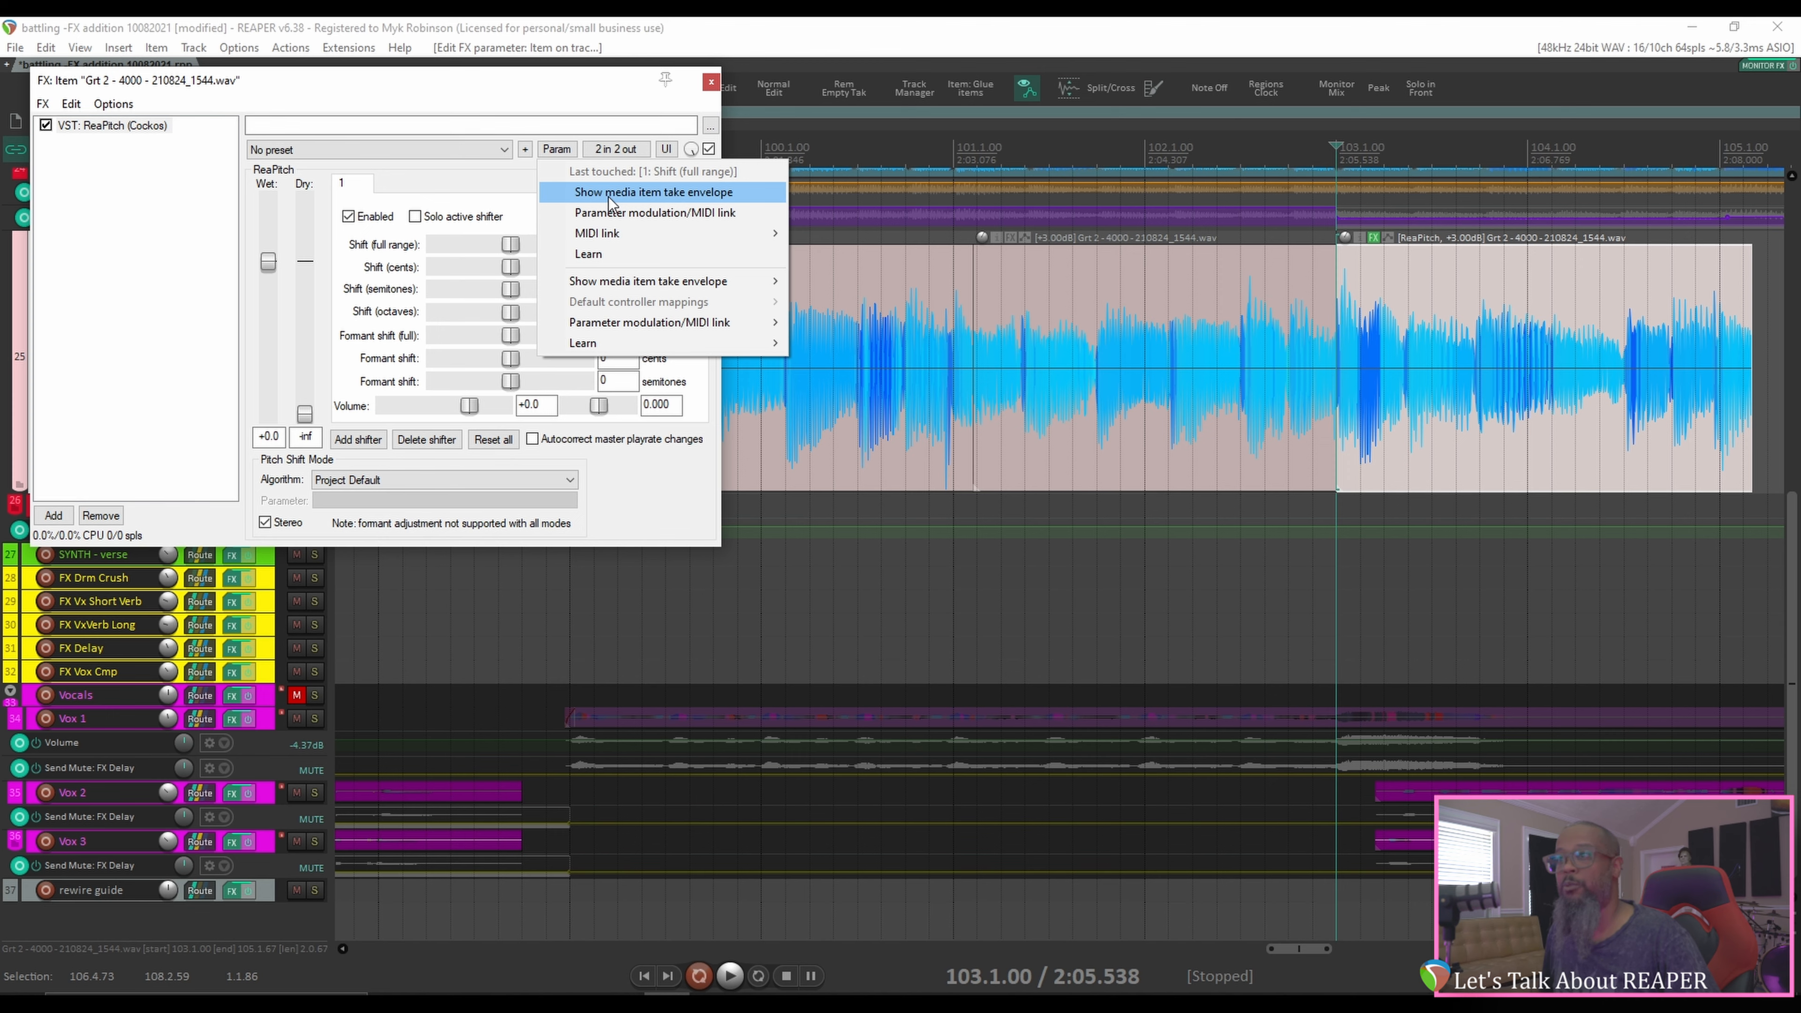
{"action": "left_click", "coordinate": [655, 192]}
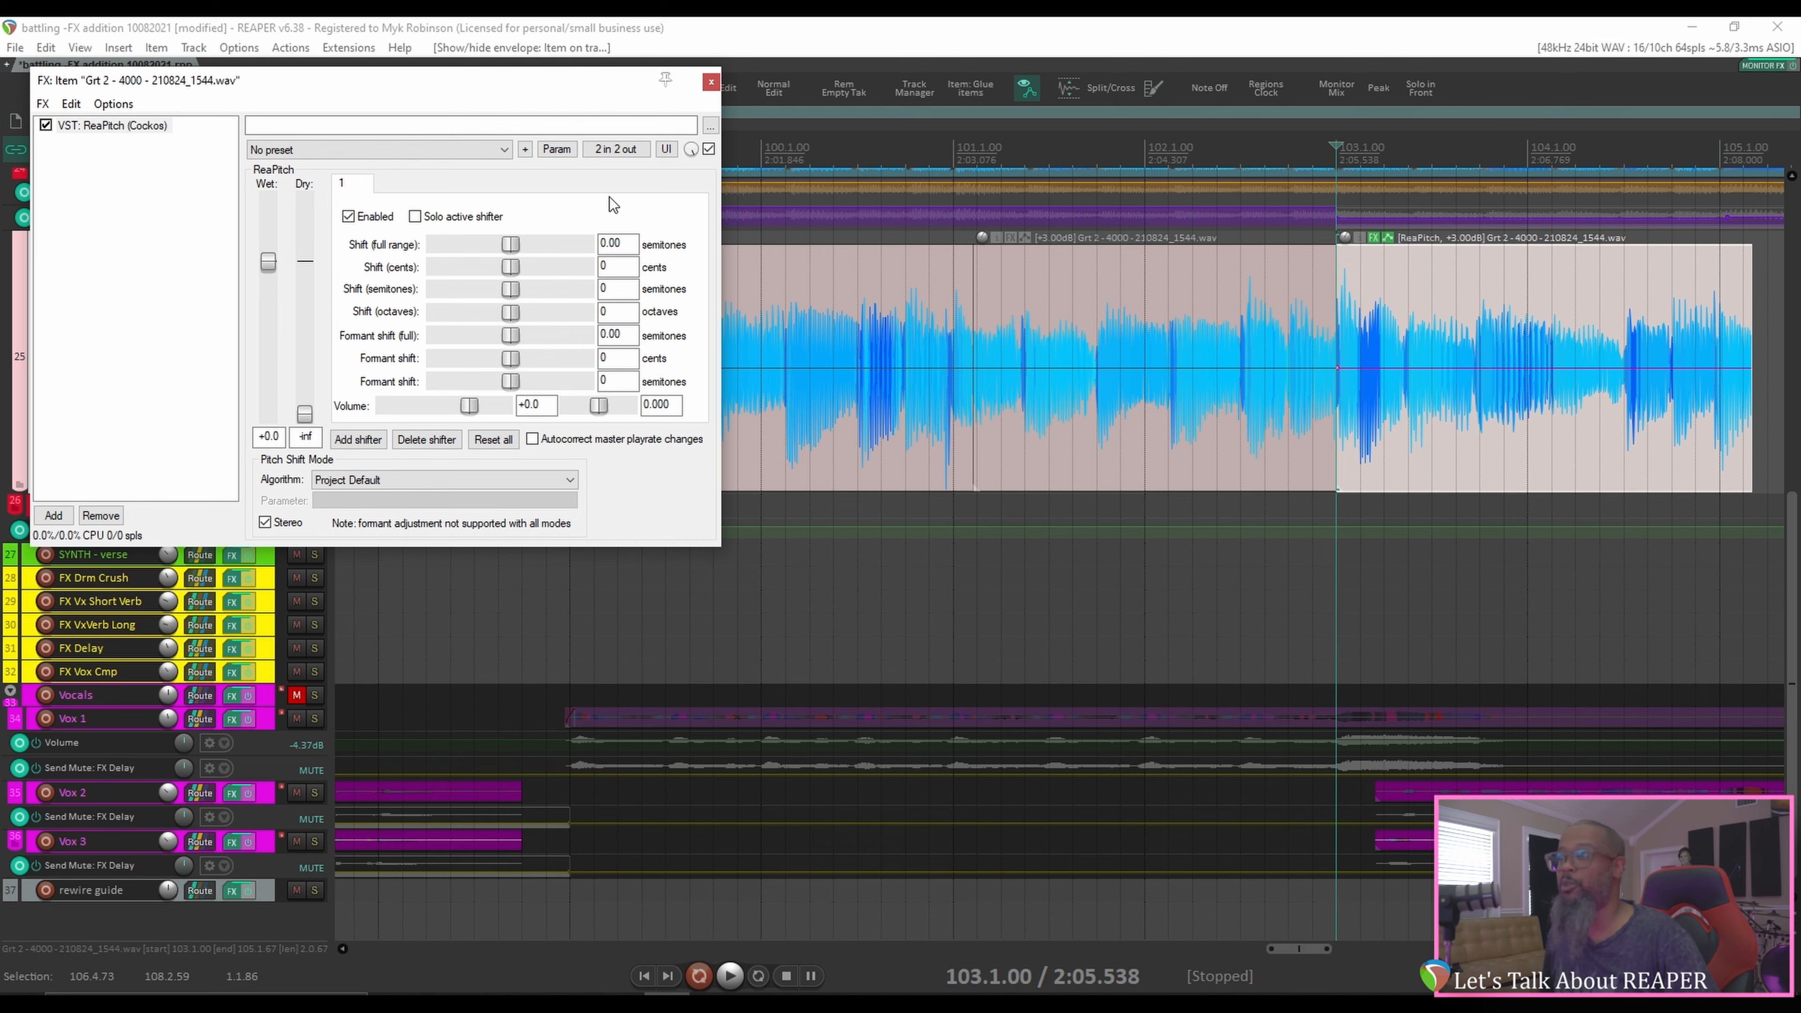
{"action": "mouse_move", "coordinate": [1335, 372]}
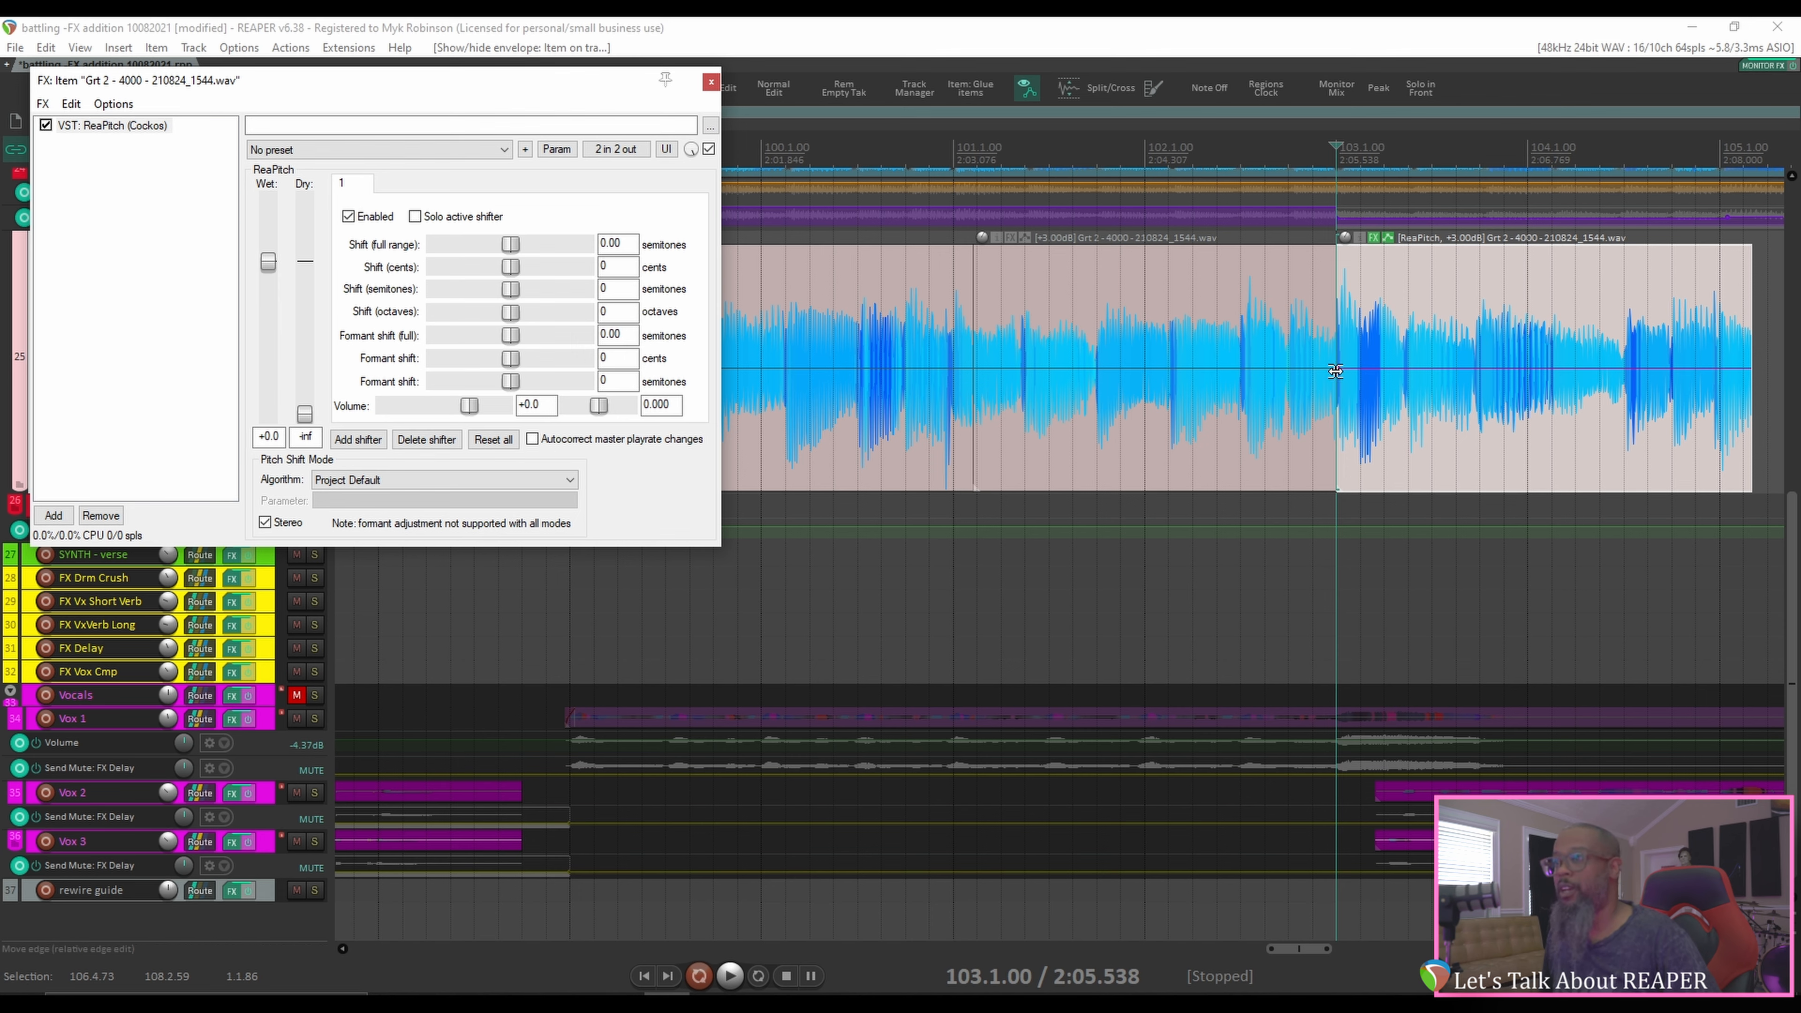
{"action": "mouse_move", "coordinate": [1341, 371]}
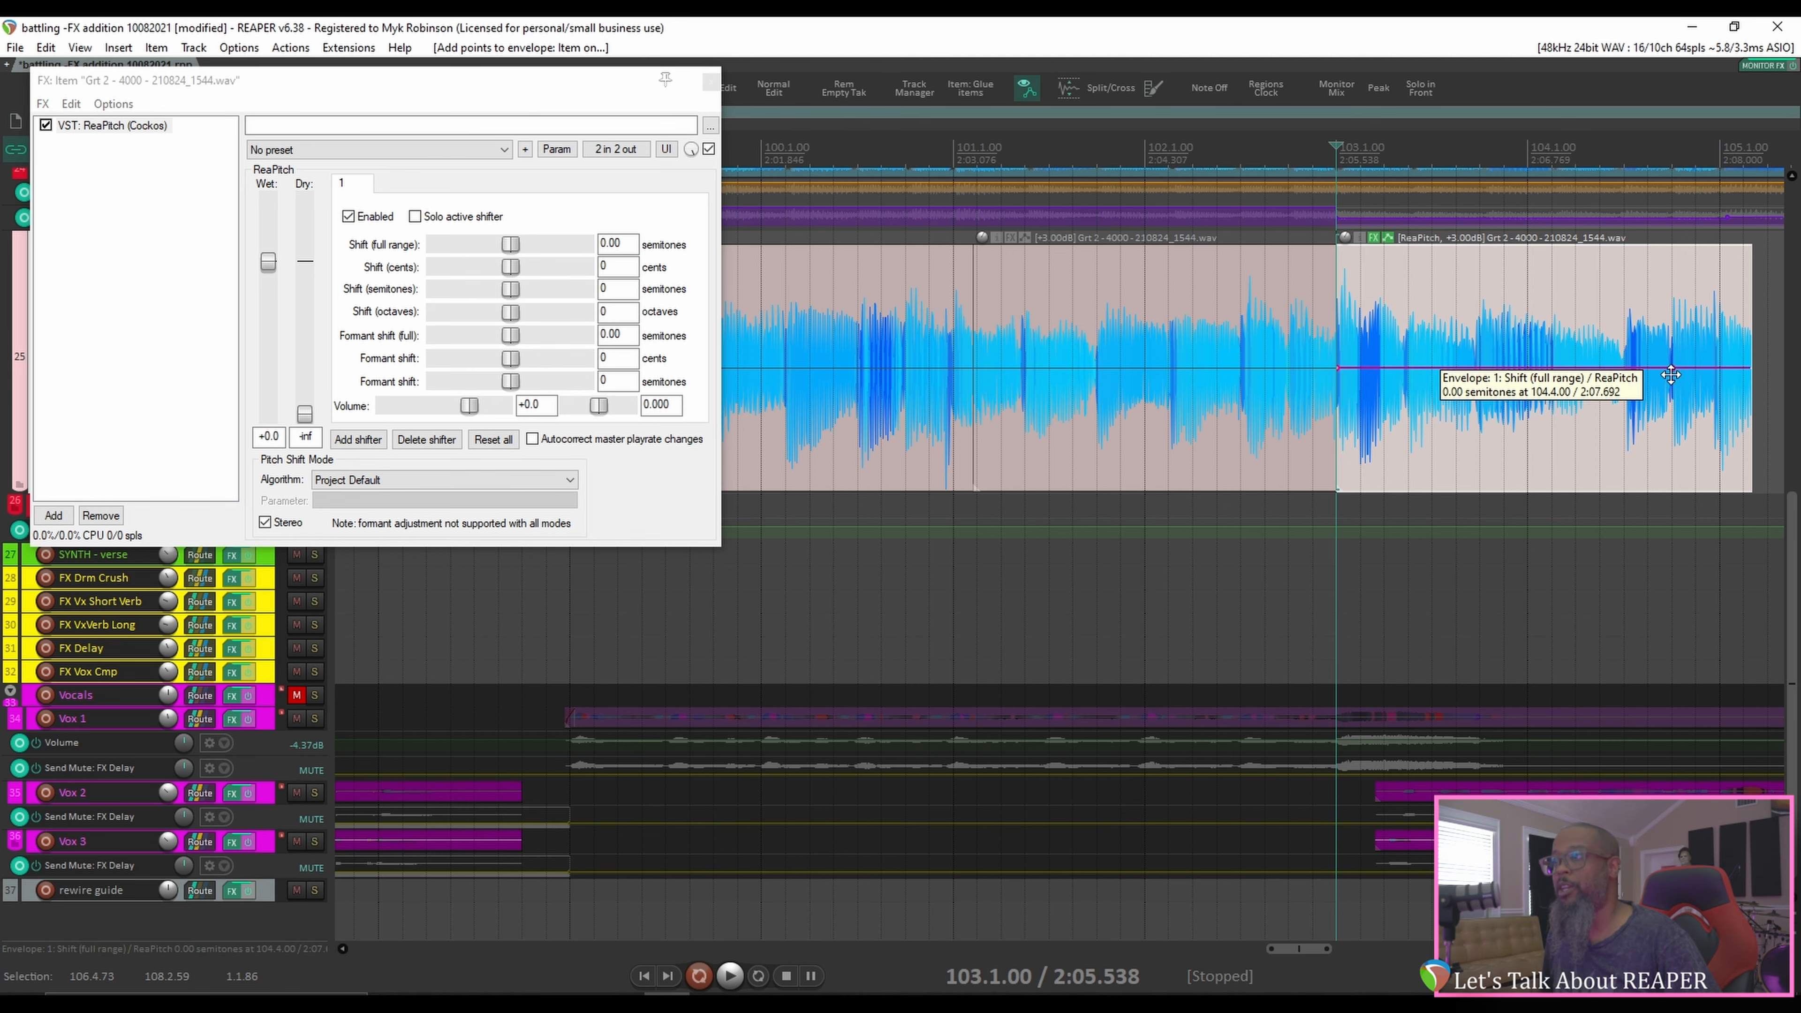
- Pull the pitch-shift take envelope's end point down so the pitch dives toward the item's end
{"action": "left_click_drag", "start_coordinate": [1672, 373], "coordinate": [1677, 470]}
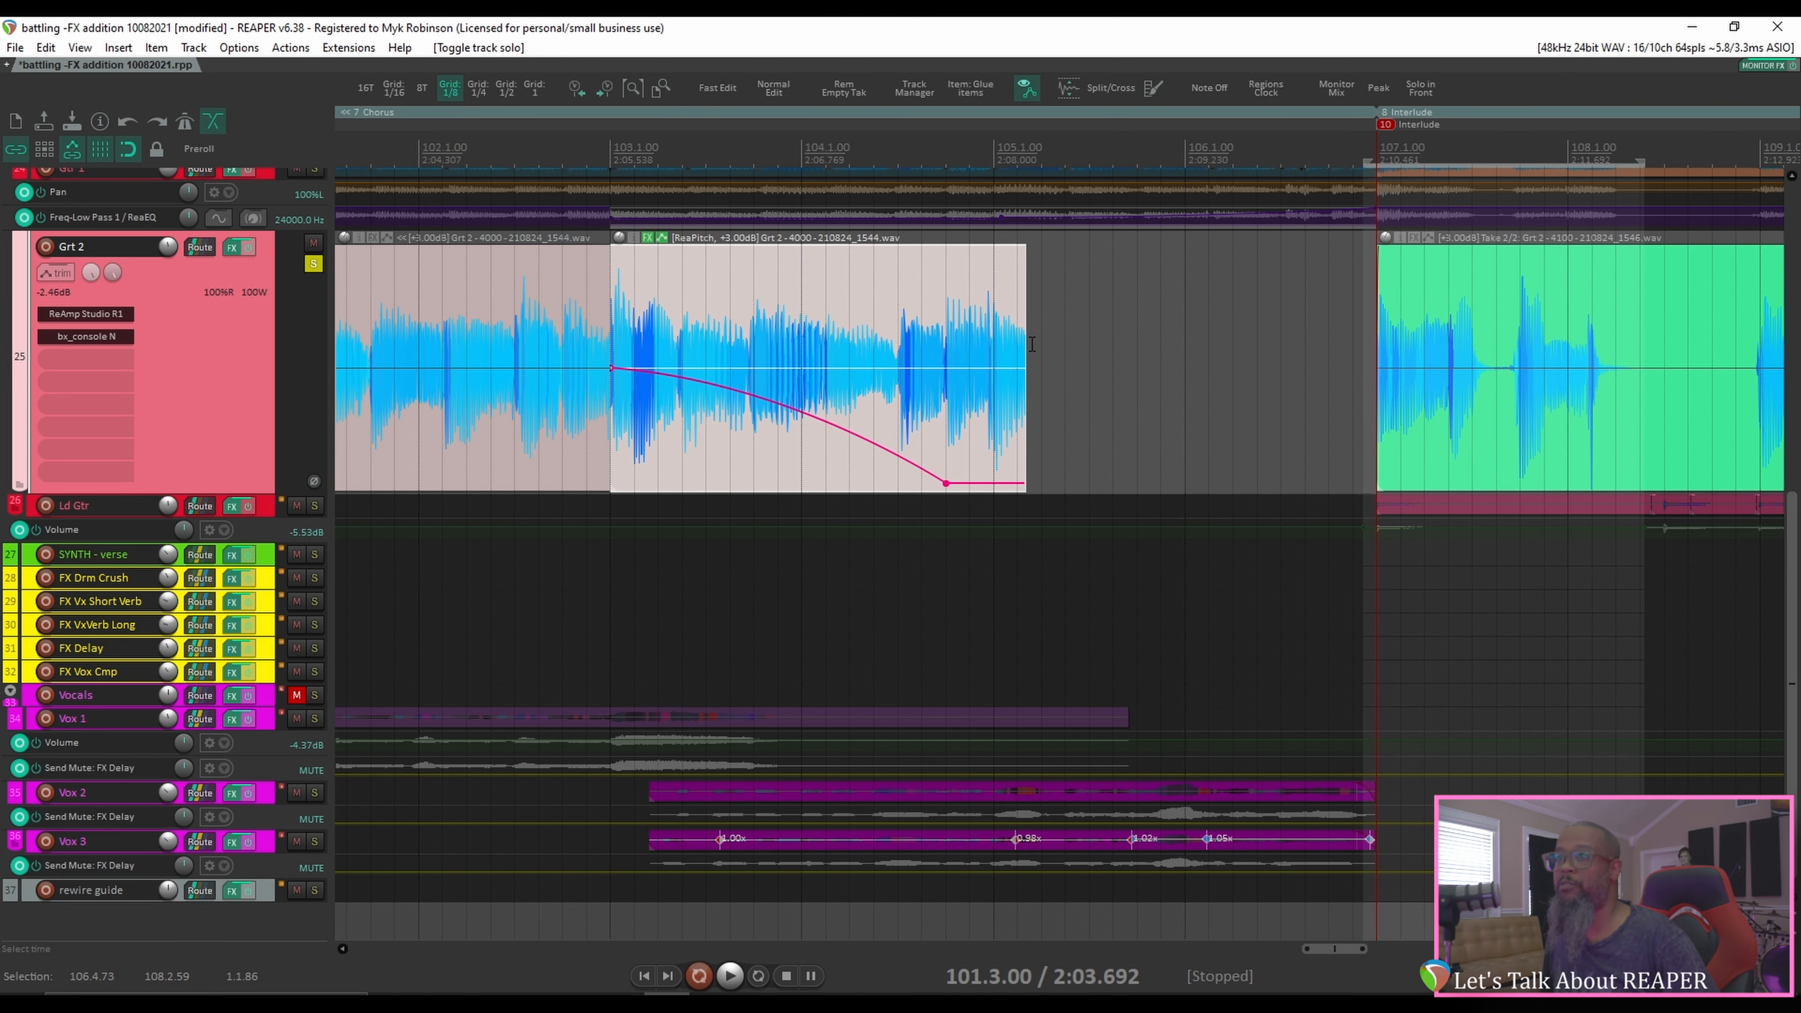
- Trim the piece's right edge shorter and nudge the lowest envelope point (about −21.6 semitones) to the new end
{"action": "left_click_drag", "start_coordinate": [1019, 368], "coordinate": [967, 367]}
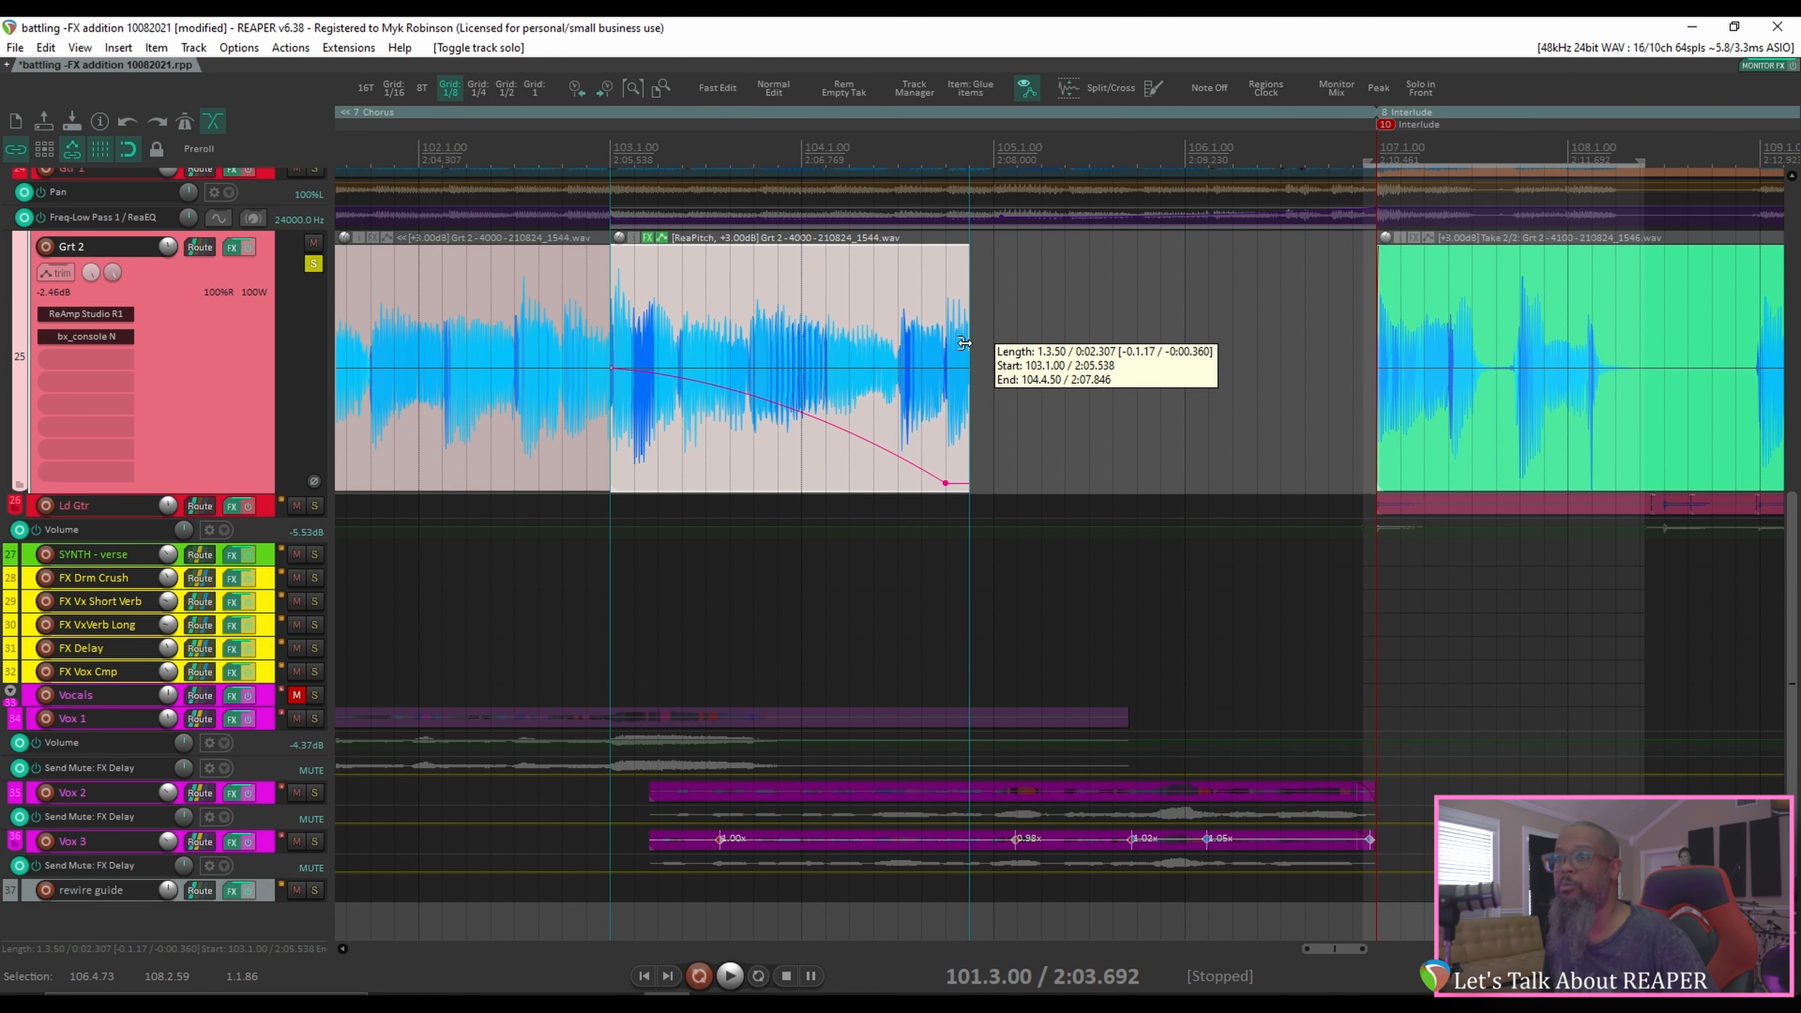
{"action": "left_click_drag", "start_coordinate": [941, 482], "coordinate": [951, 487]}
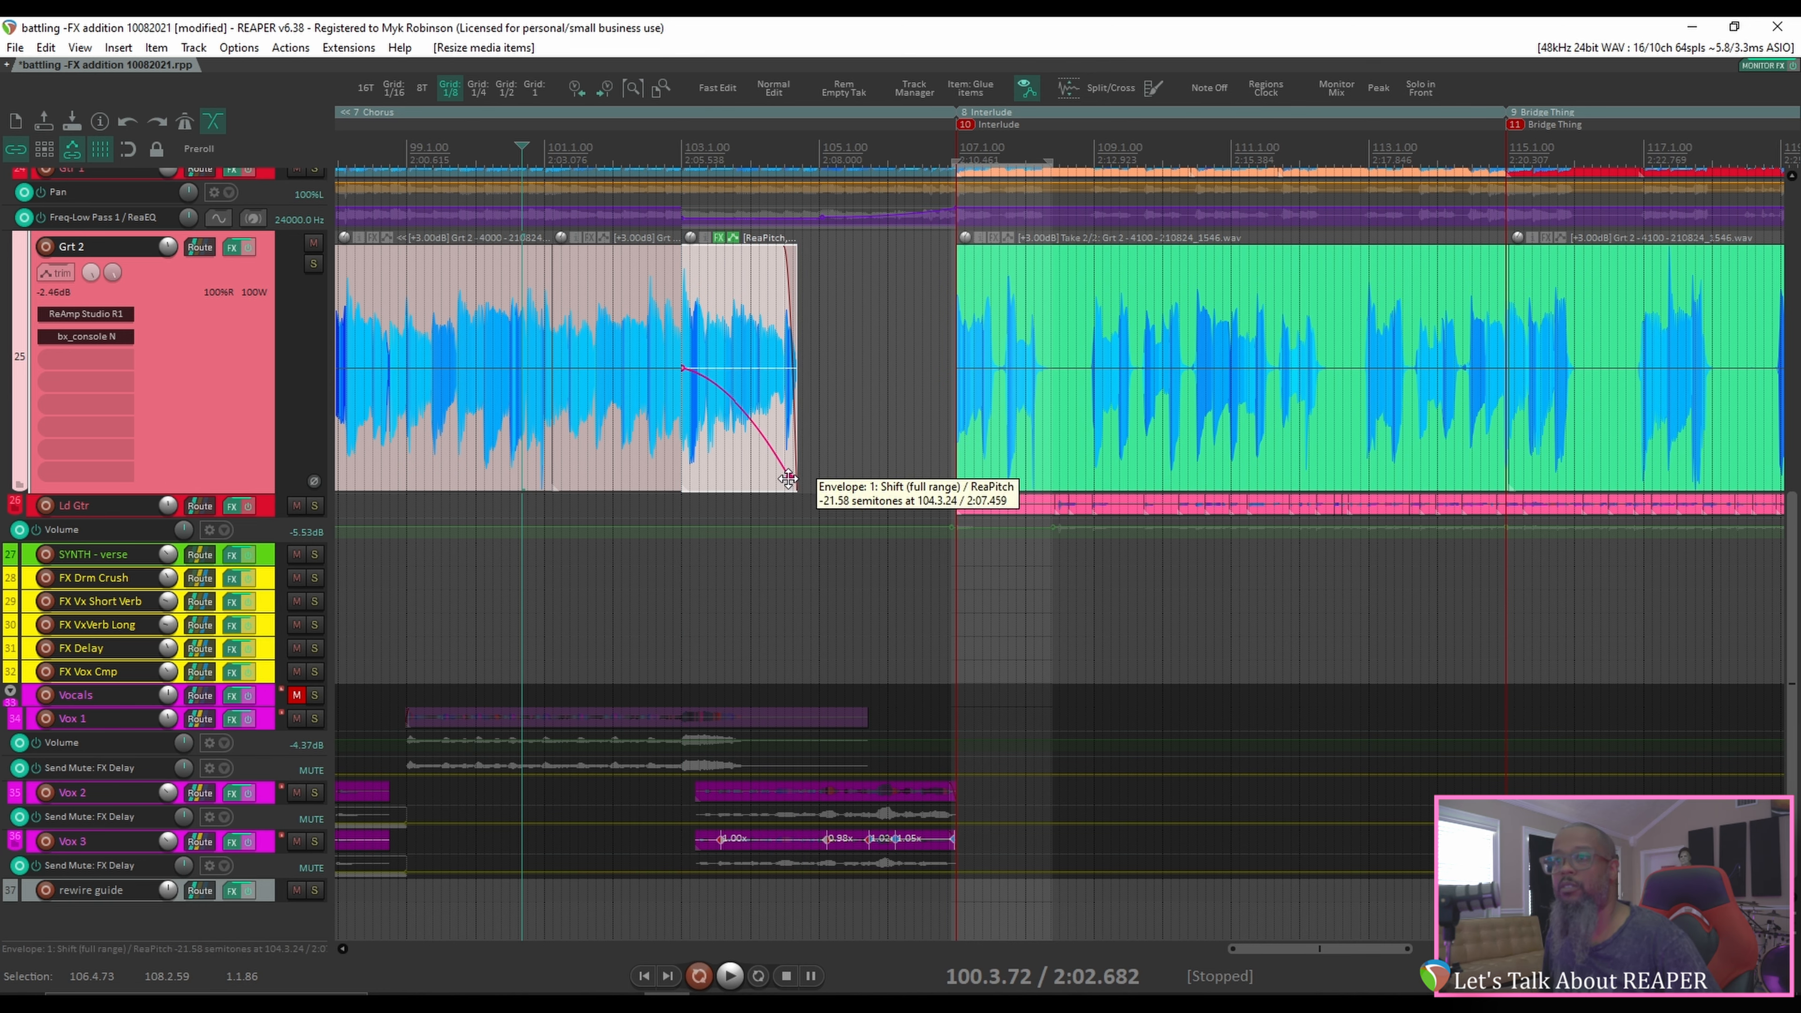
{"action": "left_click_drag", "start_coordinate": [786, 477], "coordinate": [771, 469]}
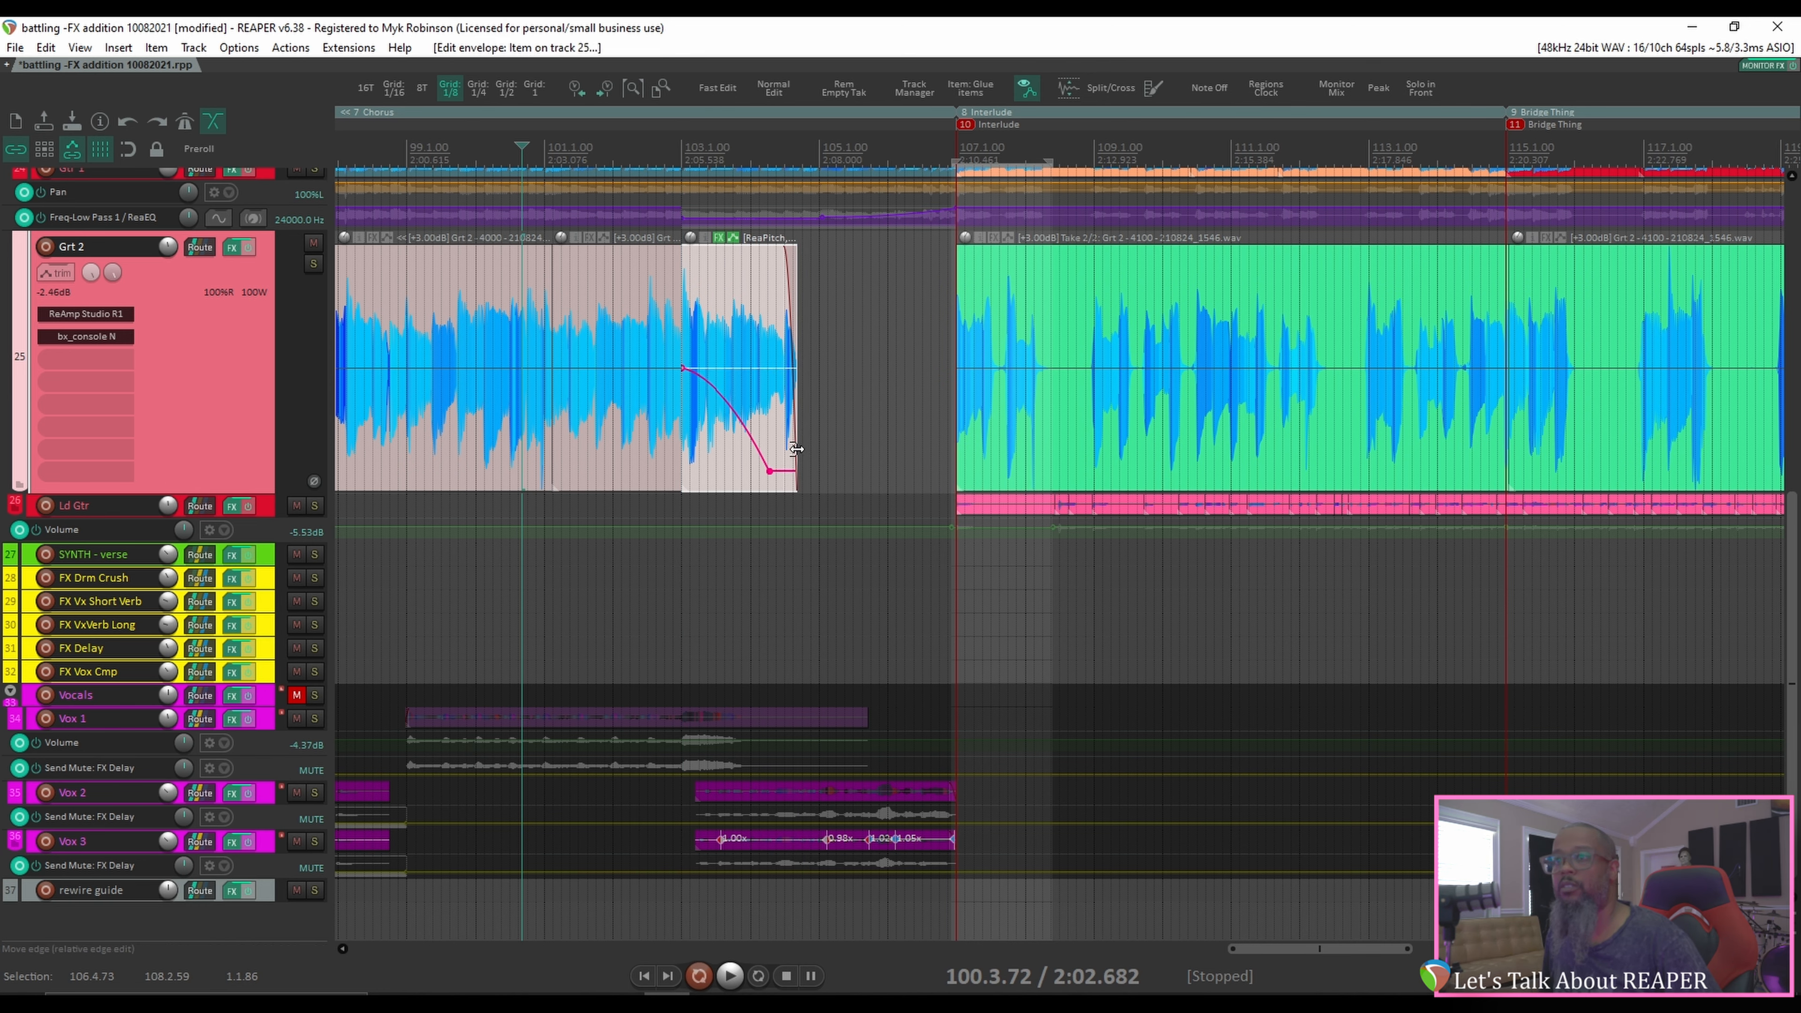